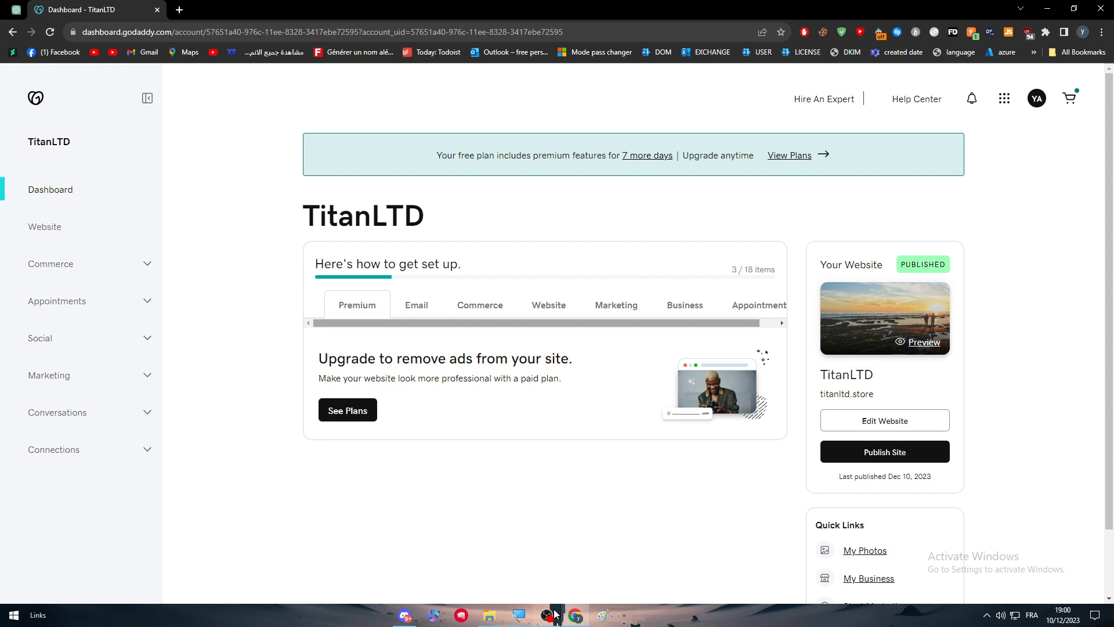
pyautogui.moveTo(588, 505)
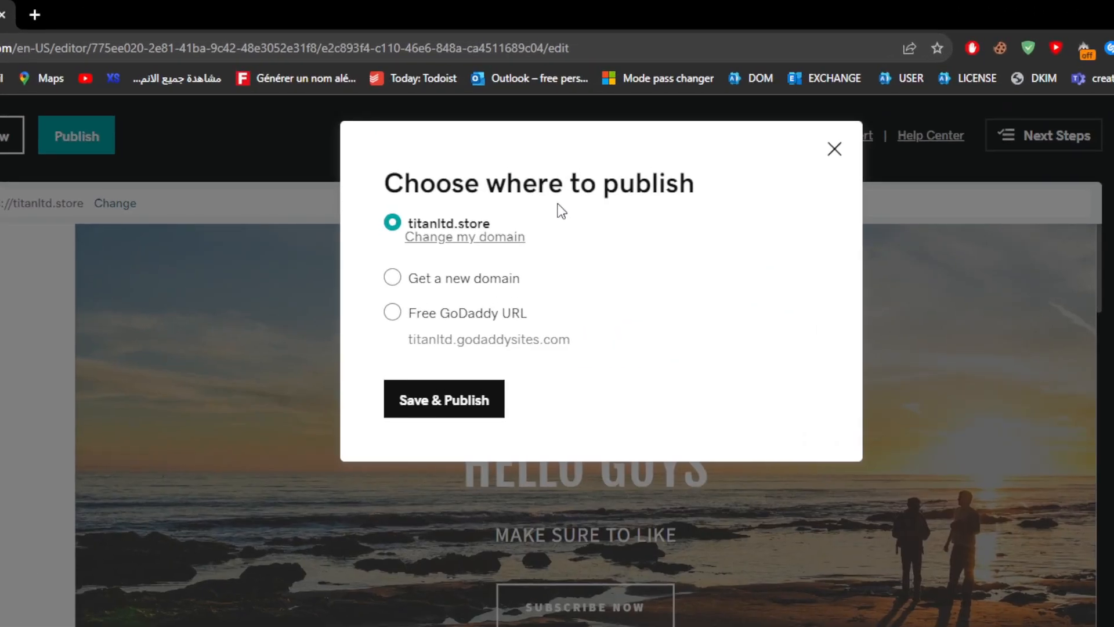
# Choose Change my domain so GoDaddy's domain search opens in a second tab.
pyautogui.click(443, 398)
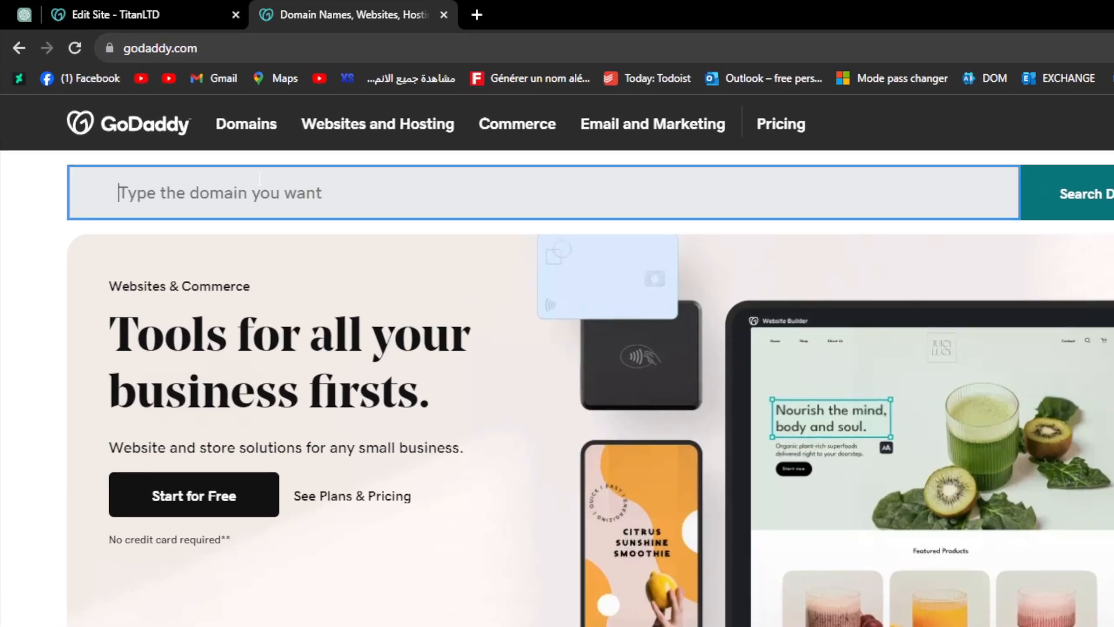
# Search for titanltd, add titanltd.site to the cart and continue to the registration add-ons.
pyautogui.write('titanl')
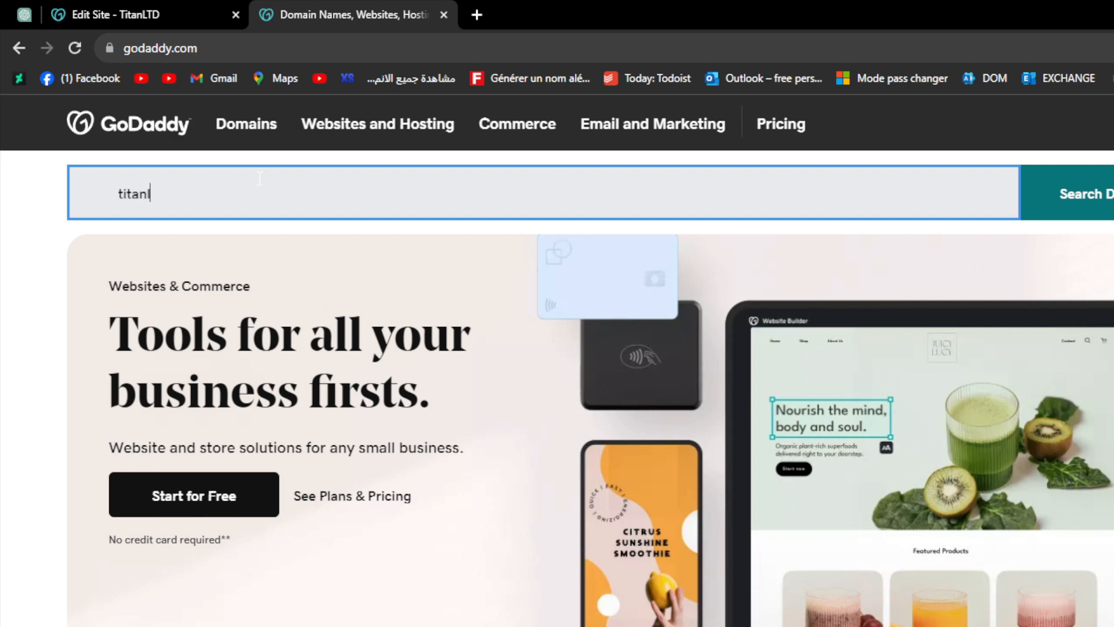
pyautogui.press('enter')
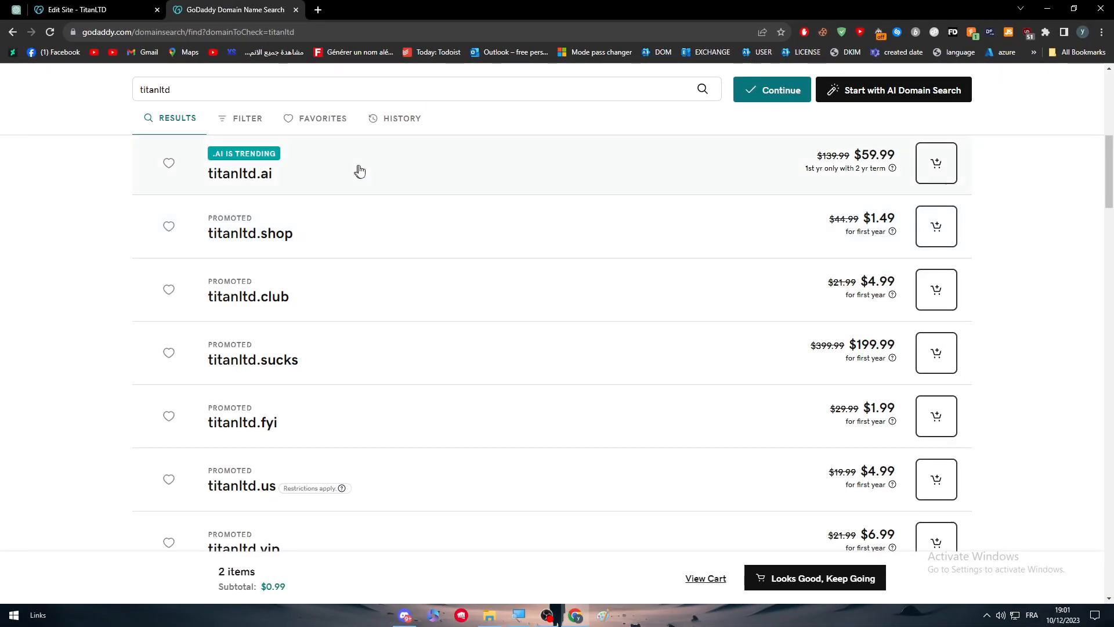
pyautogui.moveTo(860, 237)
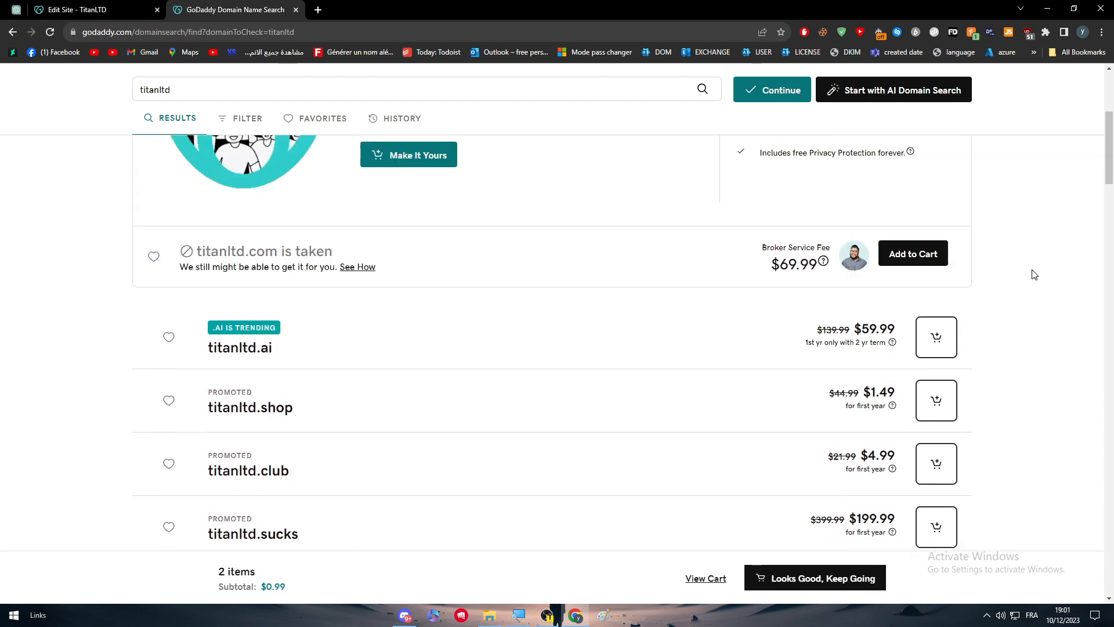
pyautogui.scroll(-3)
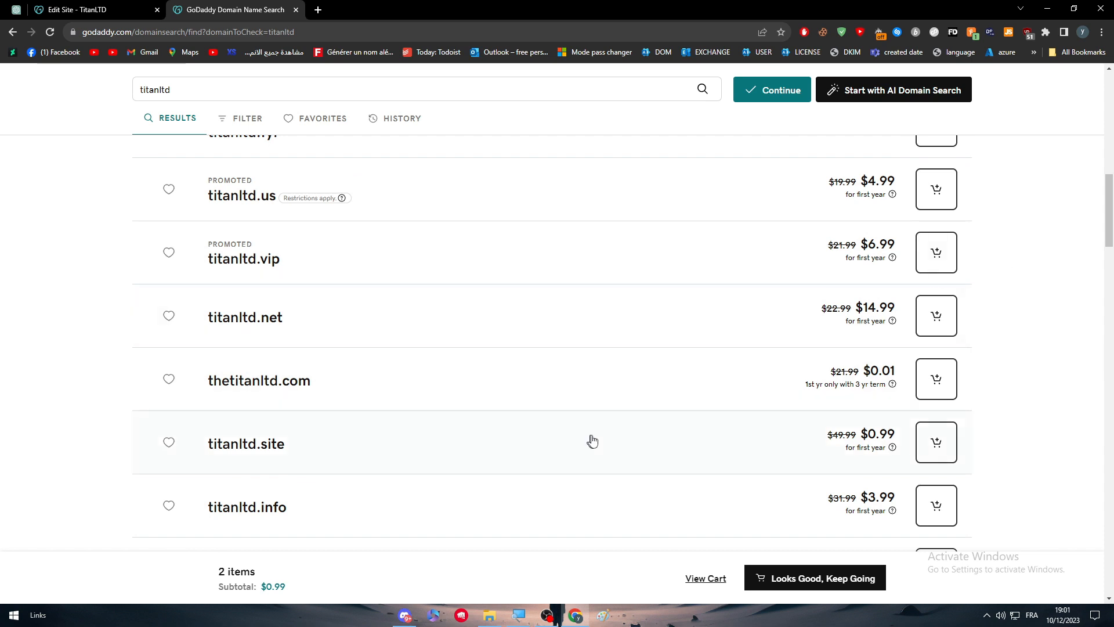
pyautogui.click(935, 441)
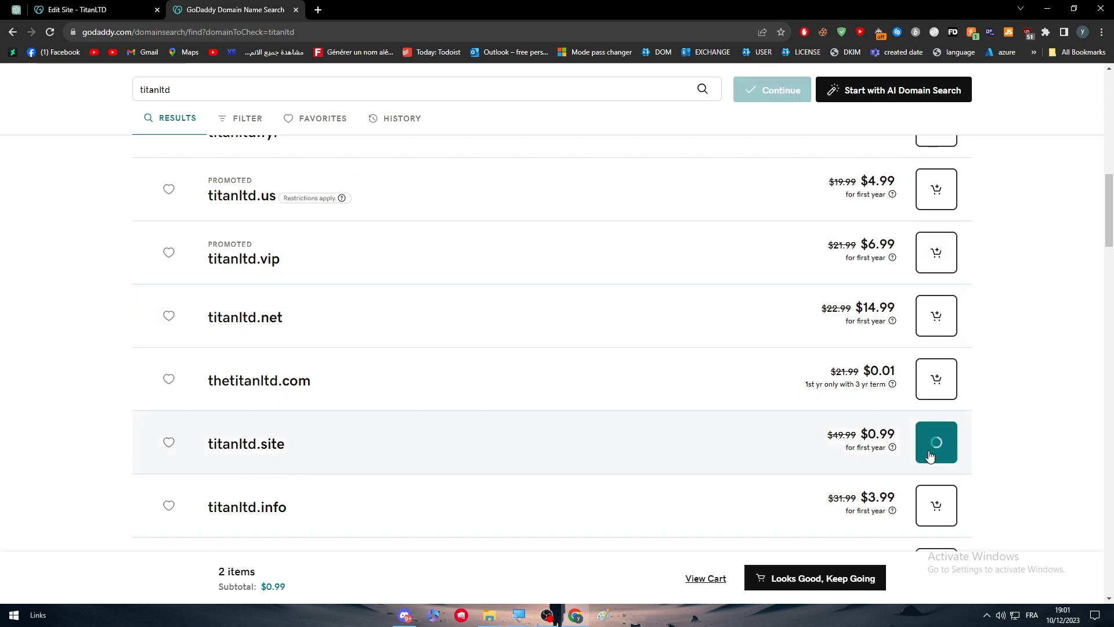
pyautogui.click(936, 442)
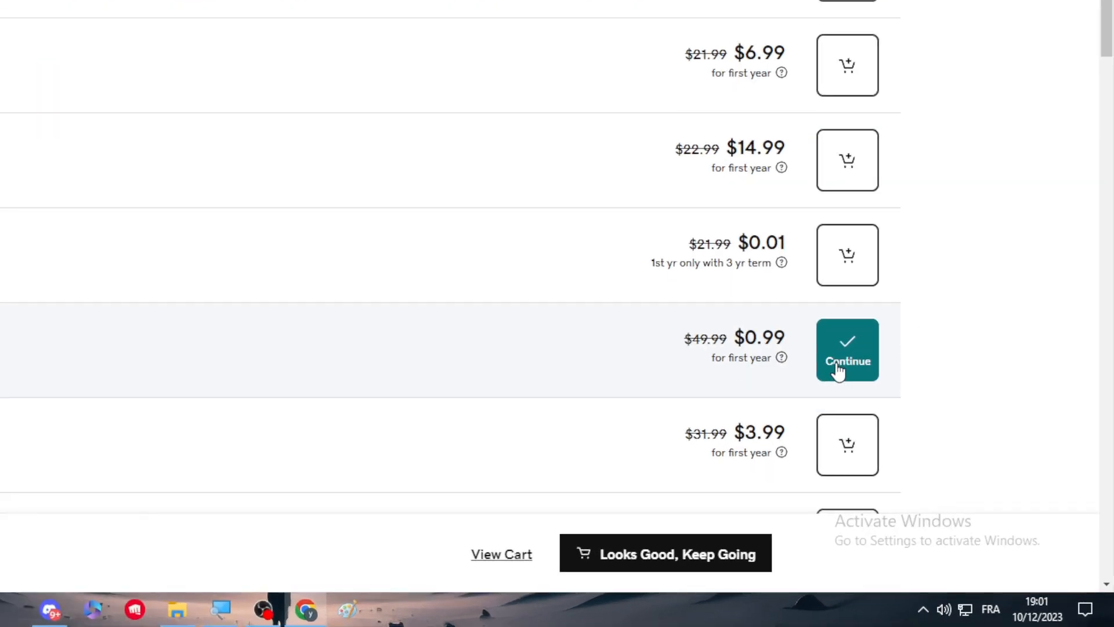
pyautogui.click(846, 361)
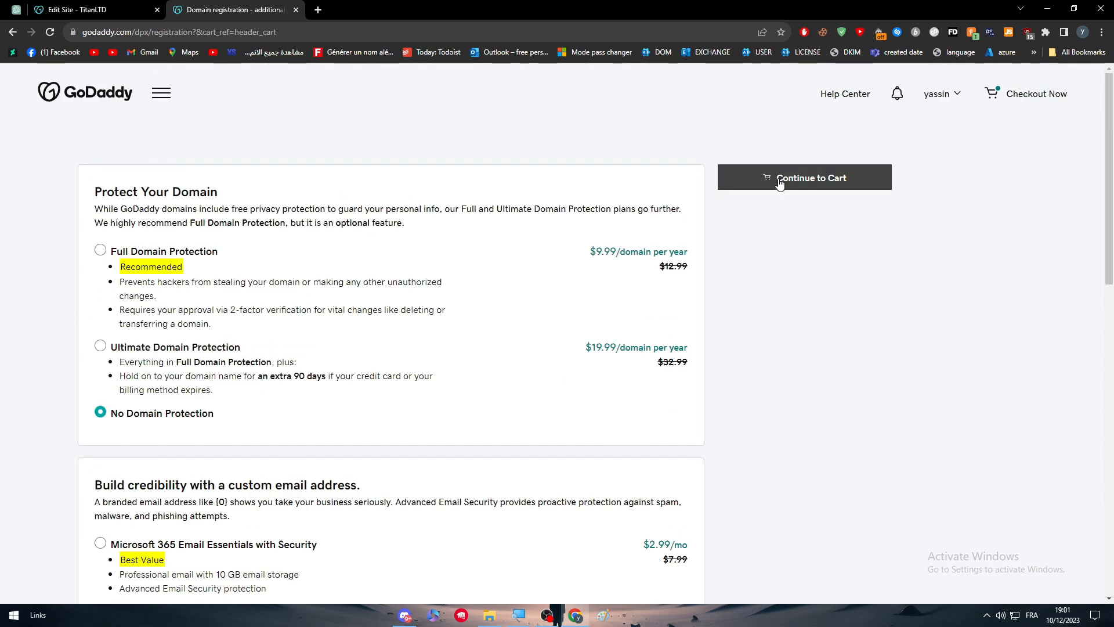
# Continue to the cart without protection and keep turialbuilder.store on a one-year term.
pyautogui.click(803, 176)
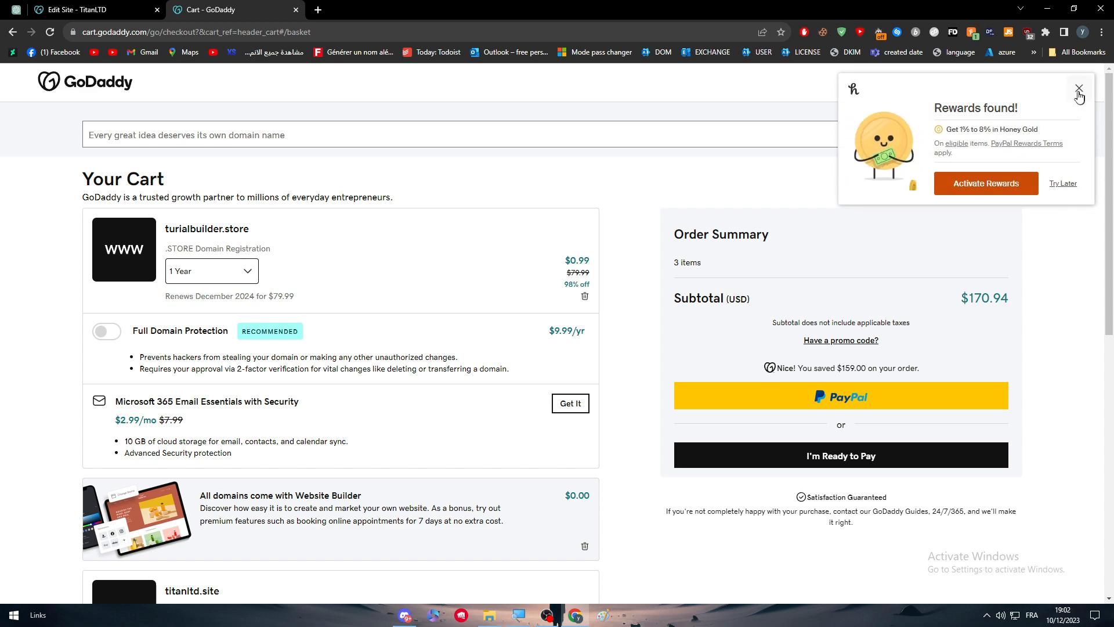
pyautogui.scroll(-3)
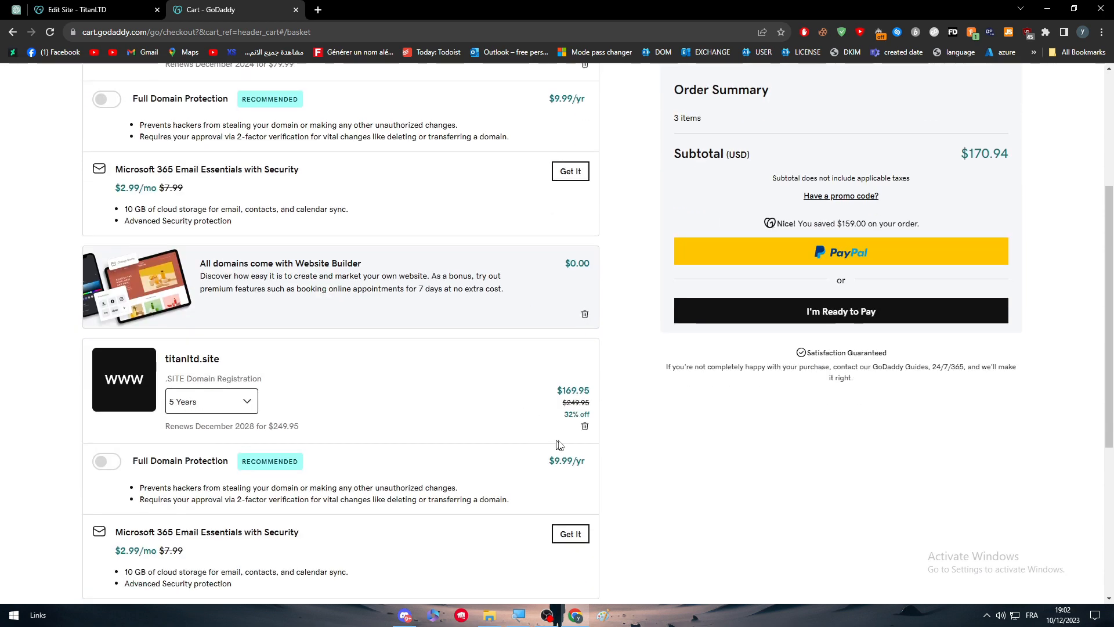
pyautogui.scroll(-3)
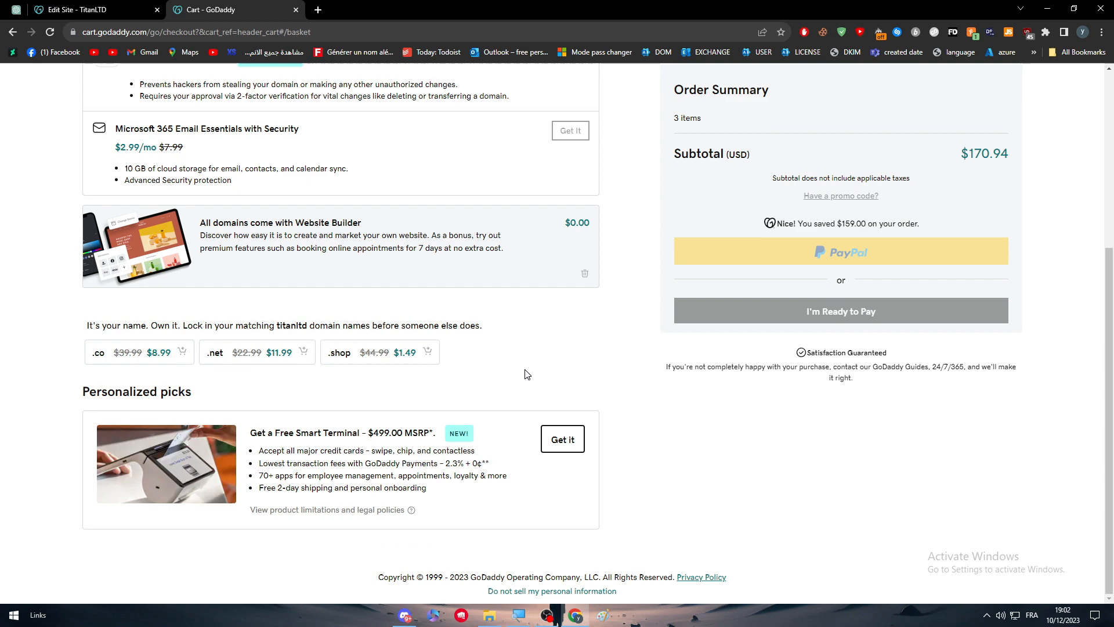
pyautogui.scroll(3)
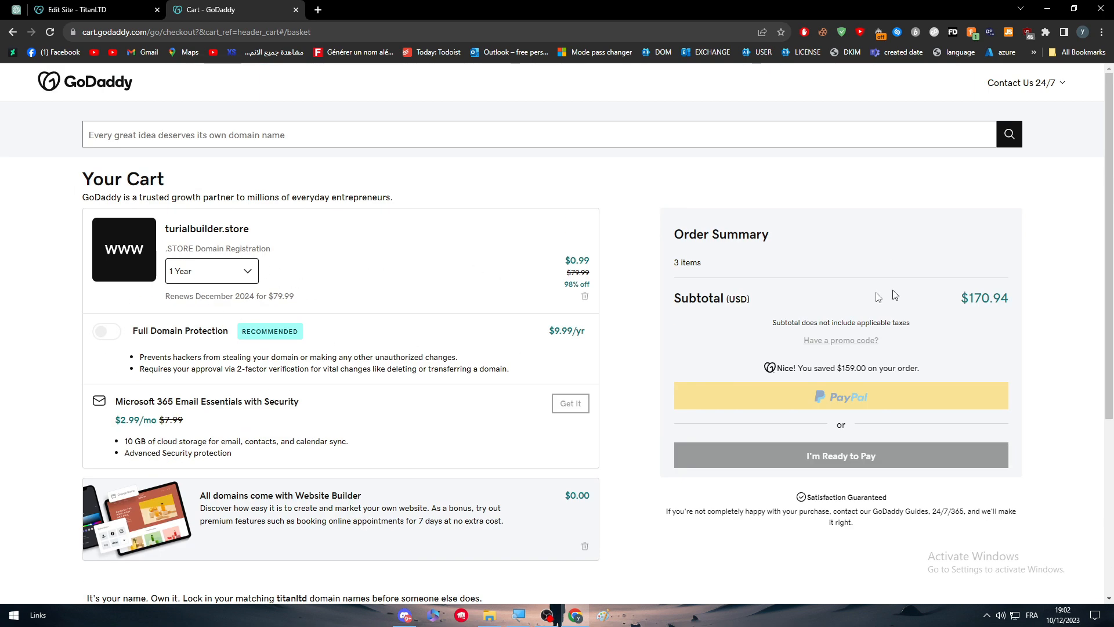
pyautogui.click(212, 270)
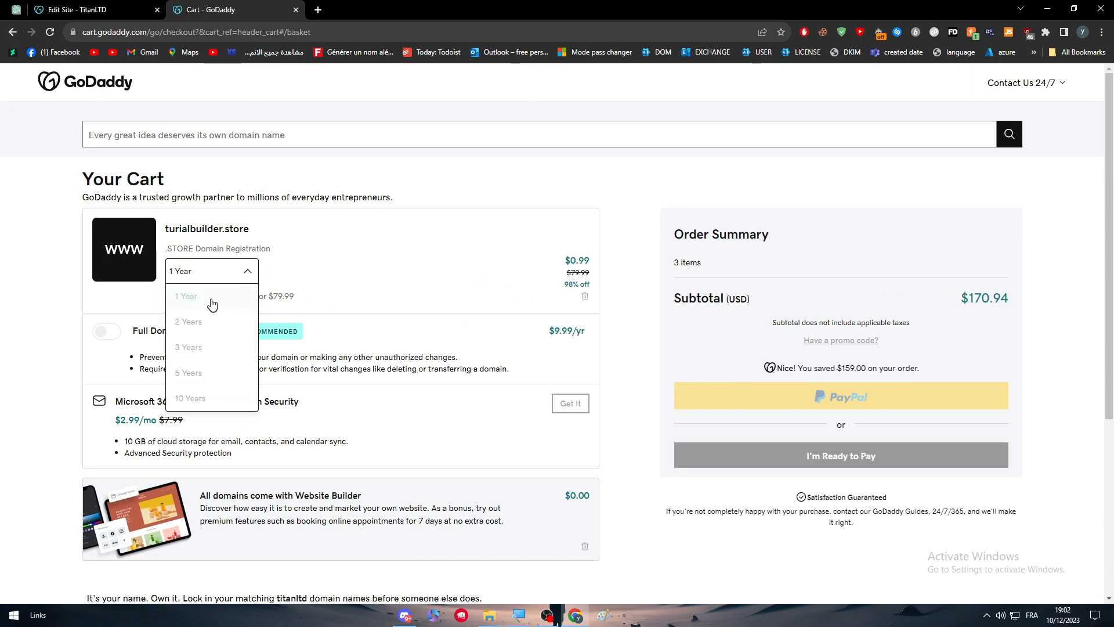
pyautogui.click(186, 296)
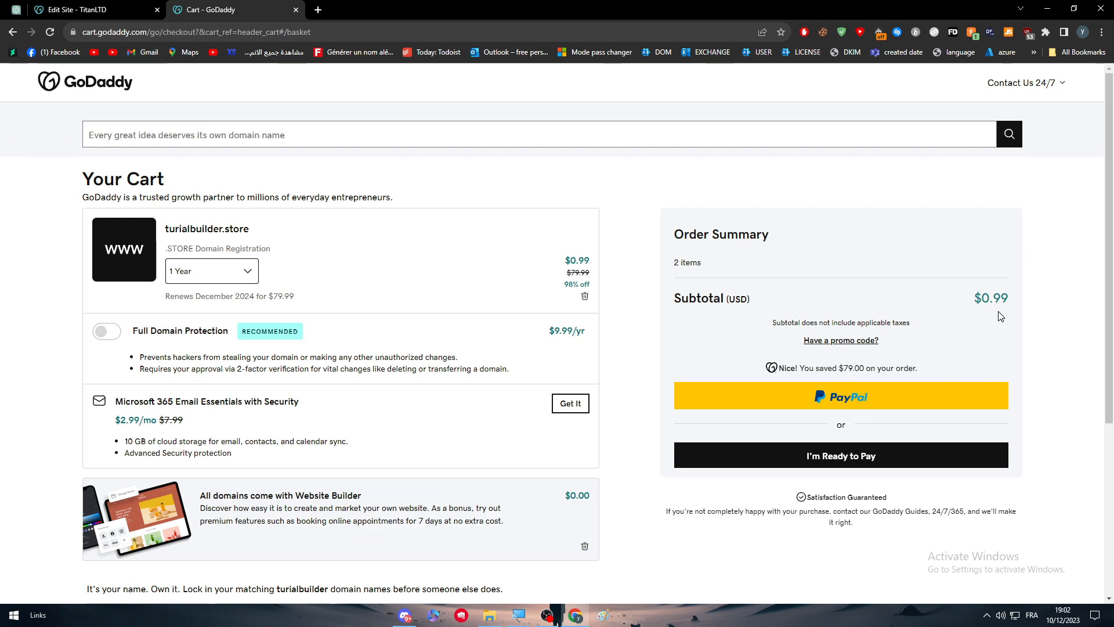
pyautogui.moveTo(980, 339)
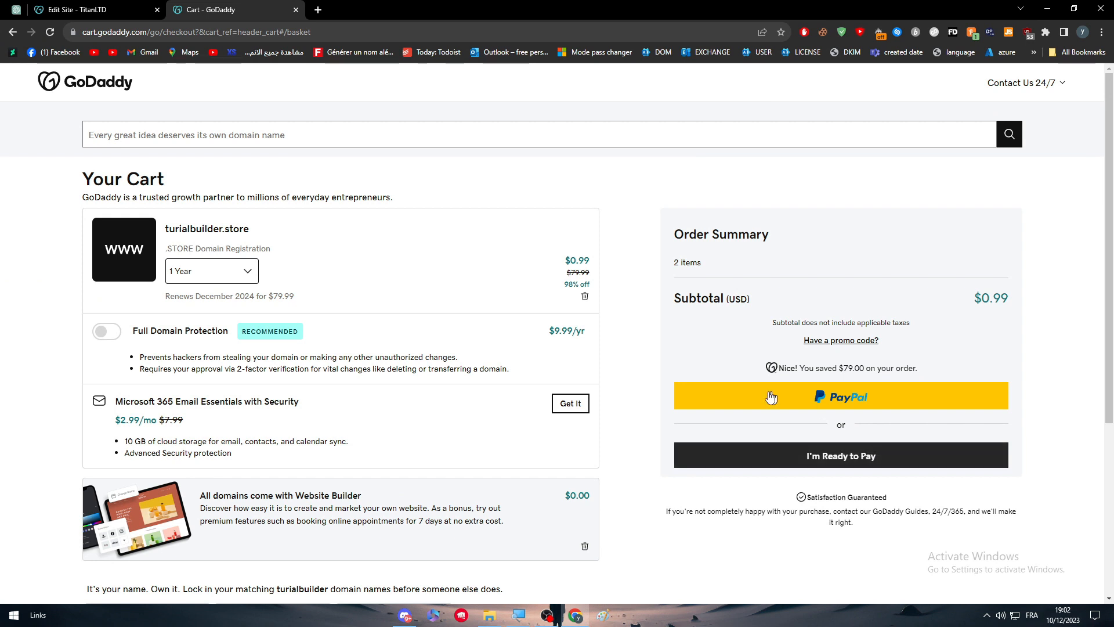
# Return to GoDaddy and reach My Products via the account menu to manage titanltd.store.
pyautogui.click(77, 10)
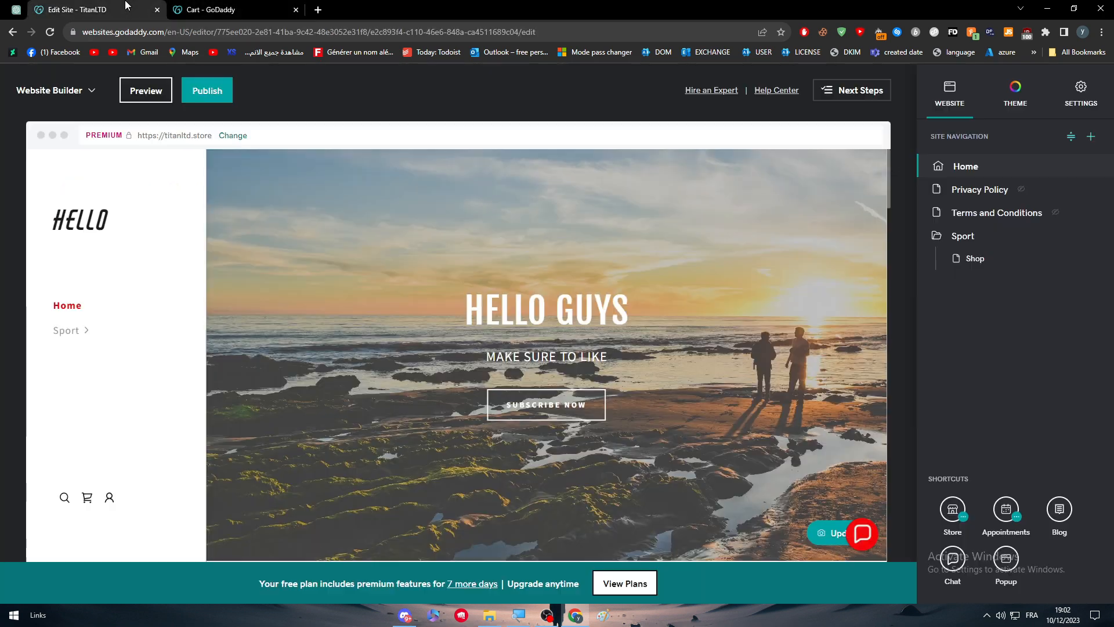
pyautogui.click(213, 10)
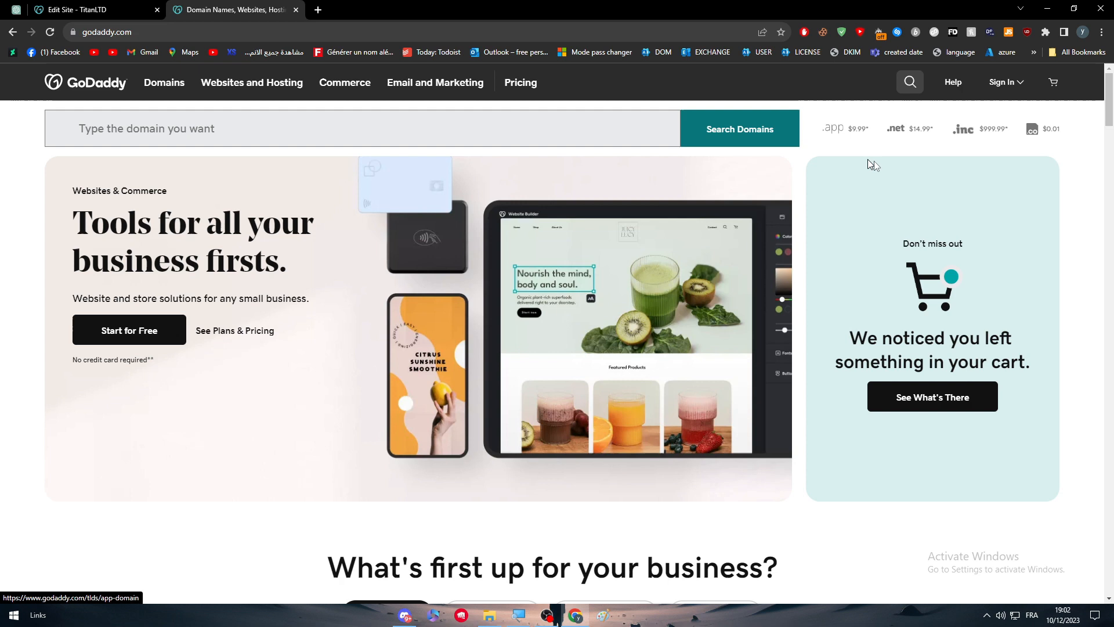
pyautogui.click(1003, 81)
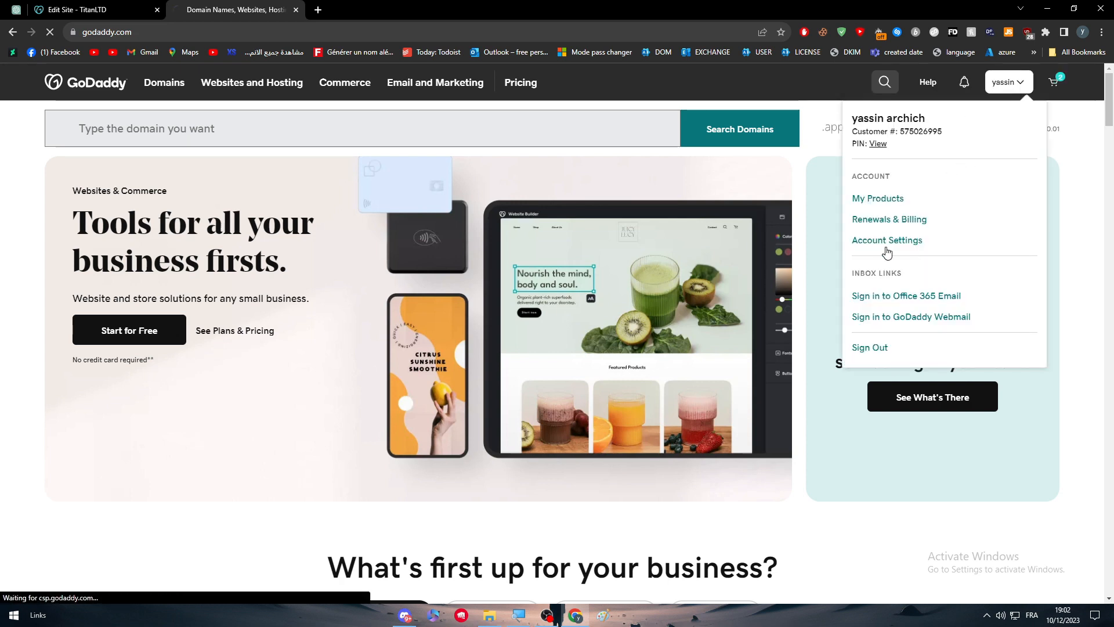
pyautogui.click(877, 198)
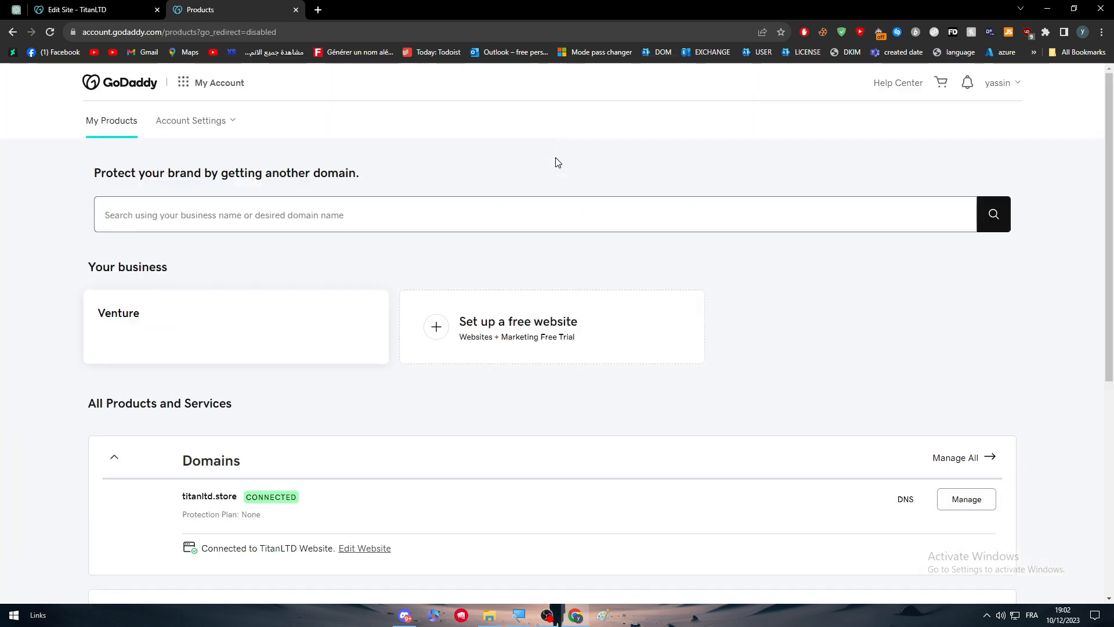
pyautogui.scroll(-3)
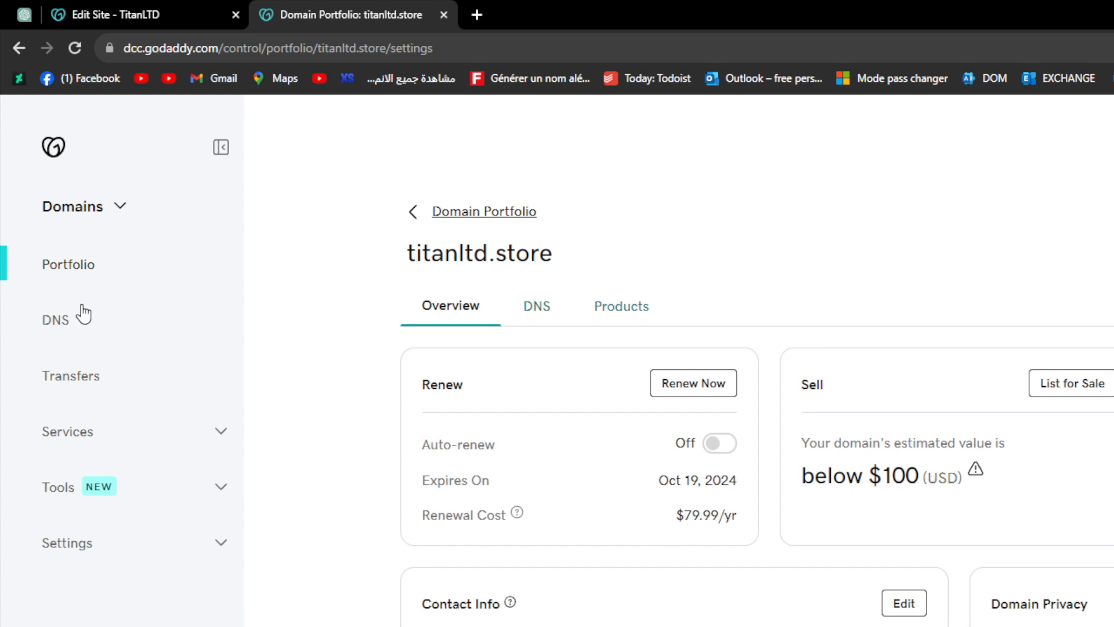
pyautogui.moveTo(83, 312)
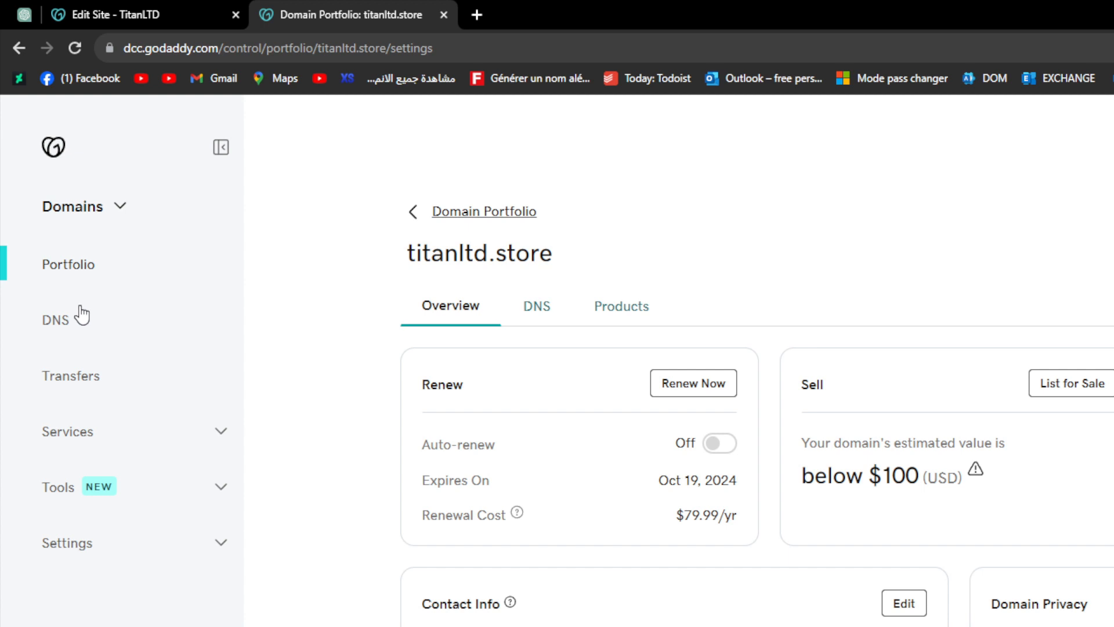
pyautogui.moveTo(207, 291)
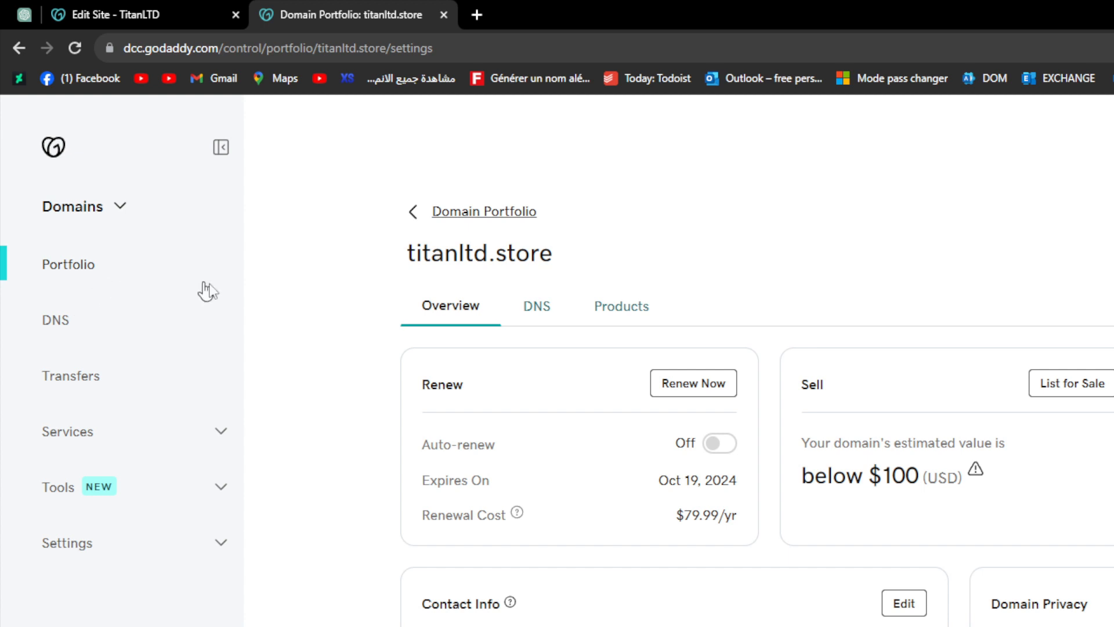
# Visit the TitanLTD website dashboard and switch back to the GoDaddy dashboard tab.
pyautogui.click(53, 148)
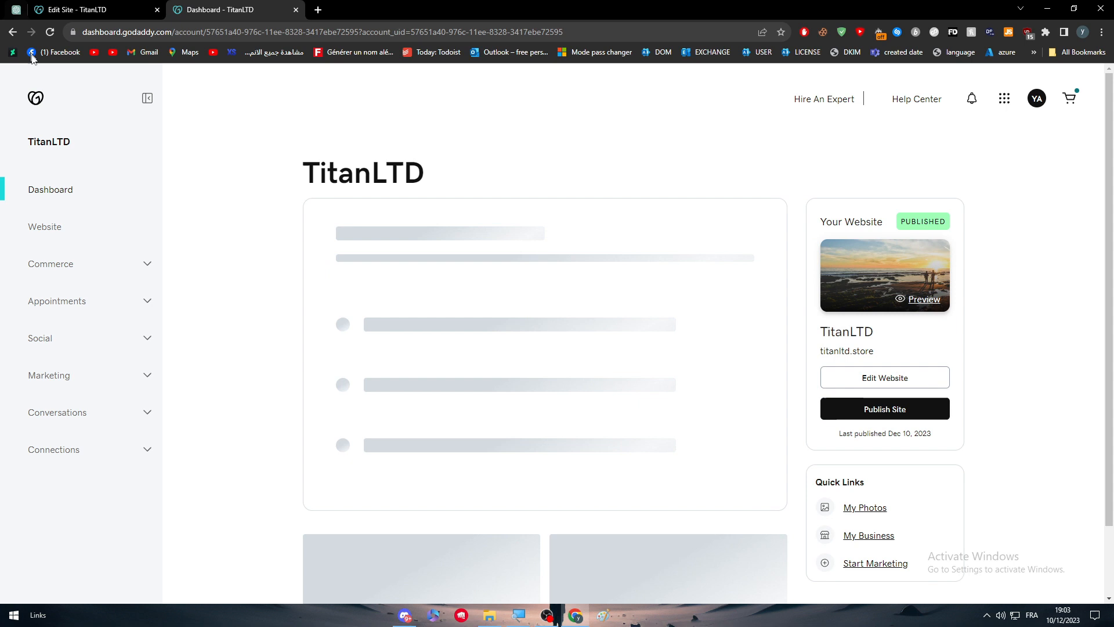
pyautogui.click(85, 9)
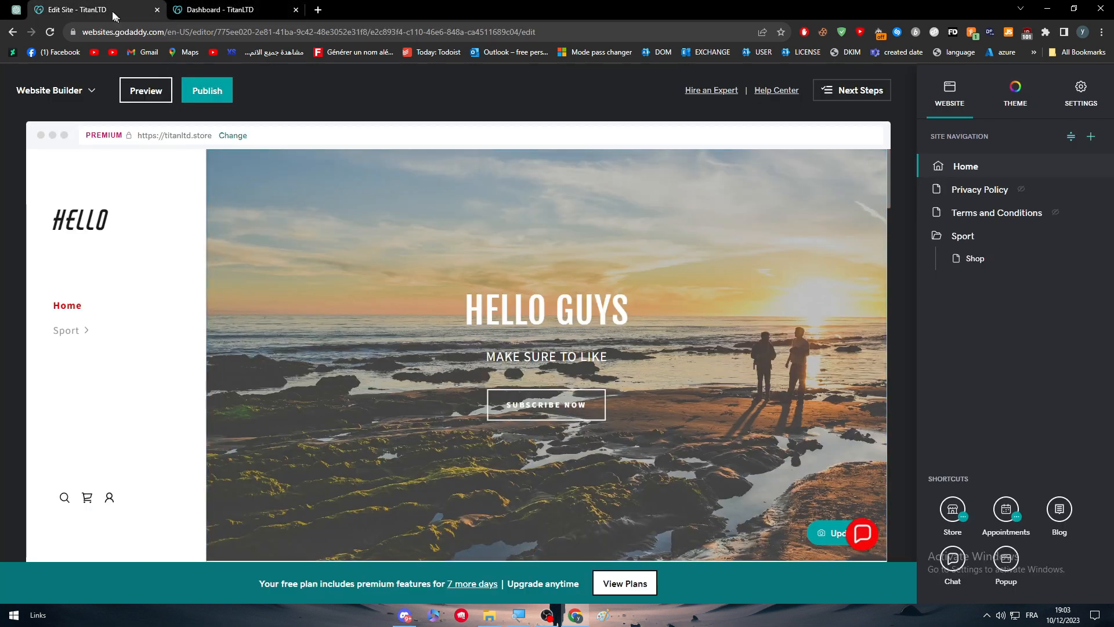
pyautogui.moveTo(175, 88)
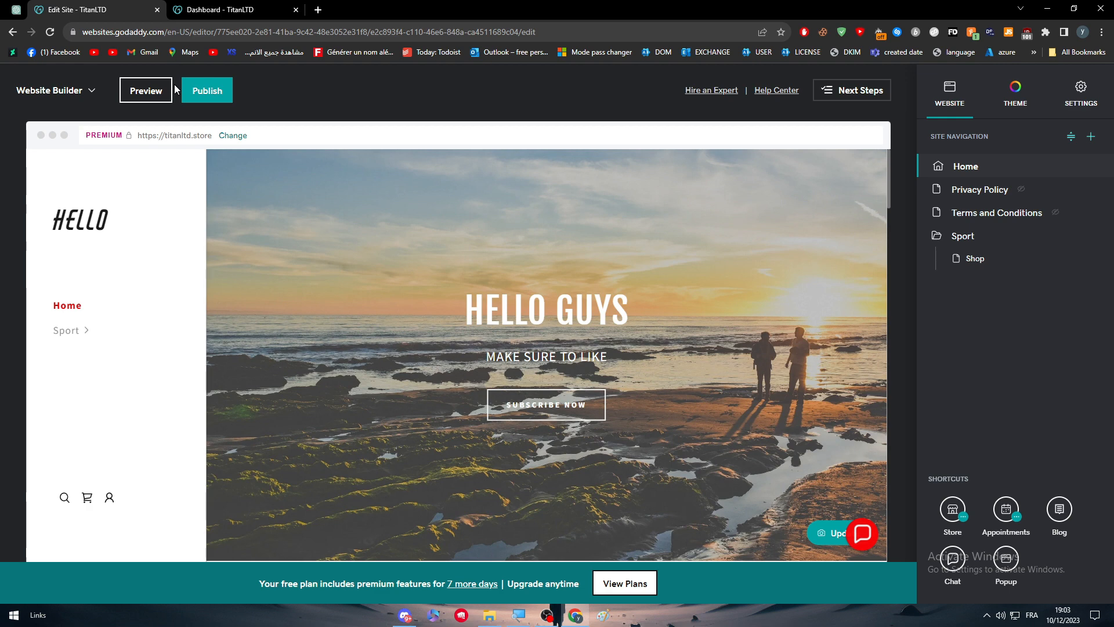
pyautogui.click(228, 10)
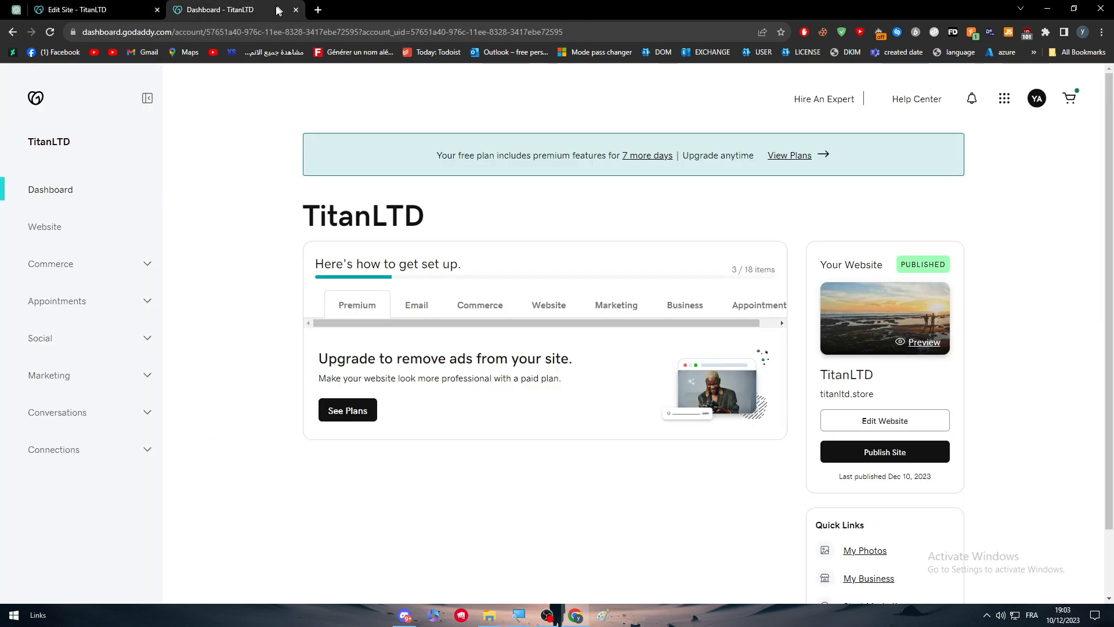
pyautogui.click(312, 33)
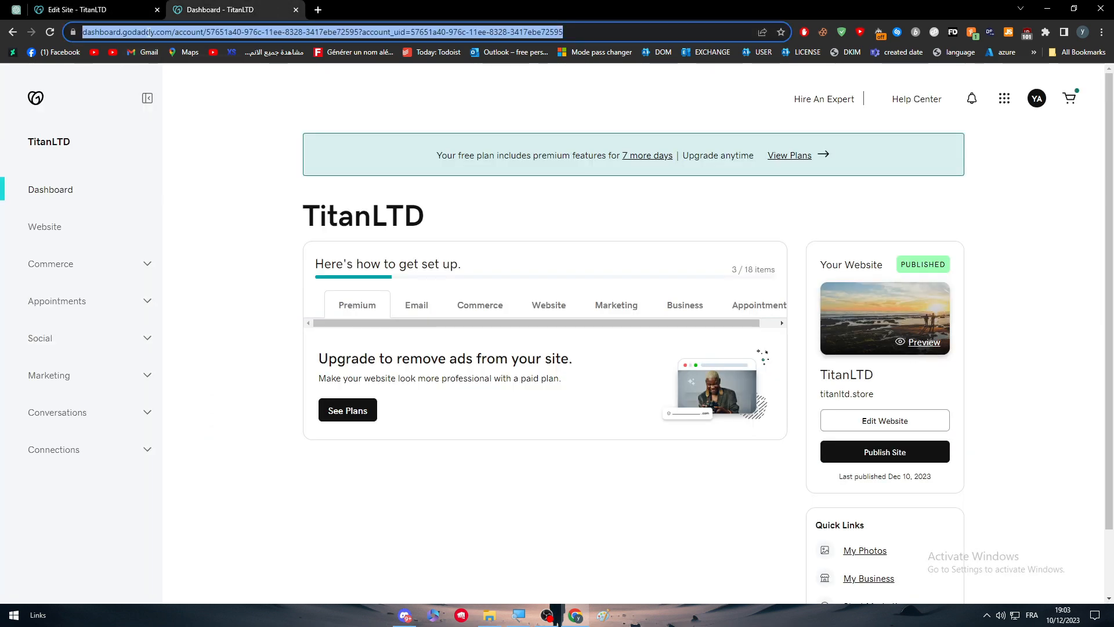
# Go to My Products from the account menu and scroll to the Domains section.
pyautogui.click(1035, 98)
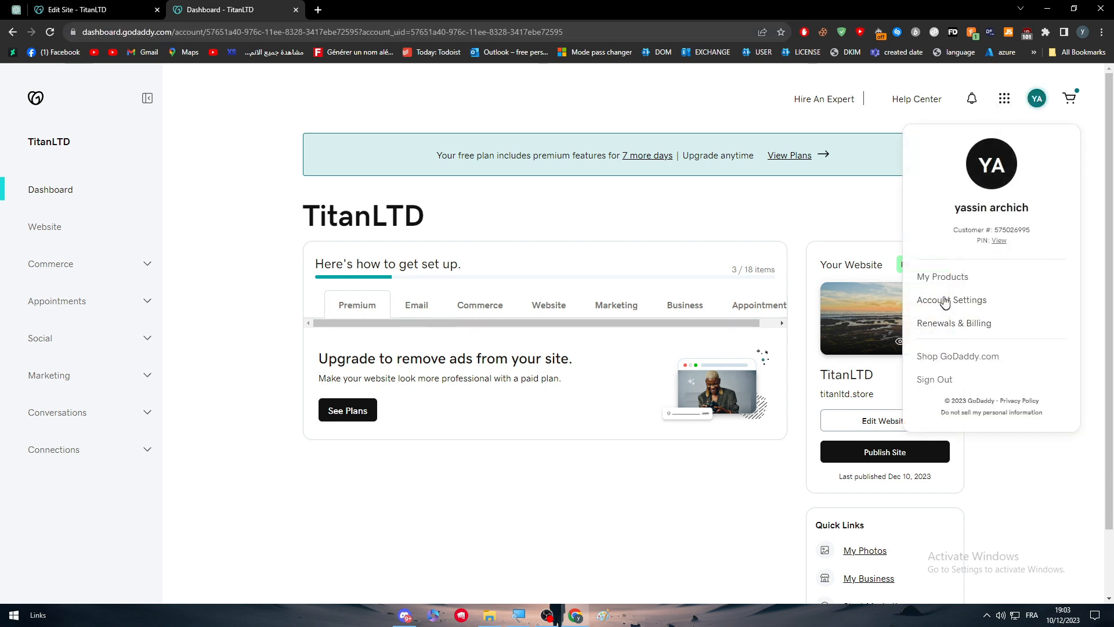
pyautogui.click(942, 276)
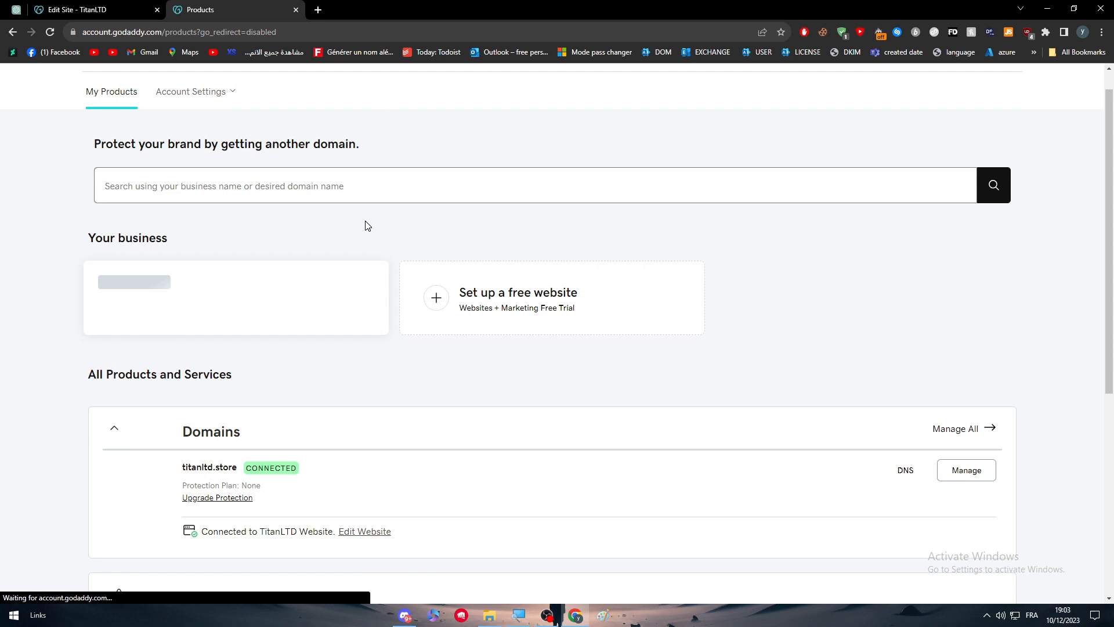
pyautogui.scroll(-3)
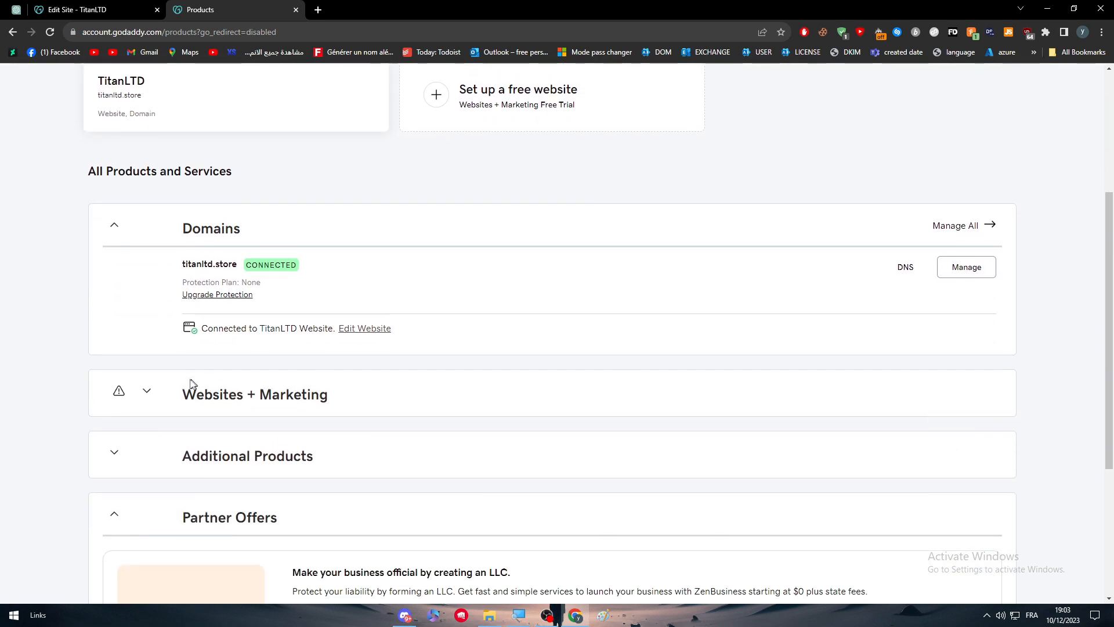
pyautogui.moveTo(955, 225)
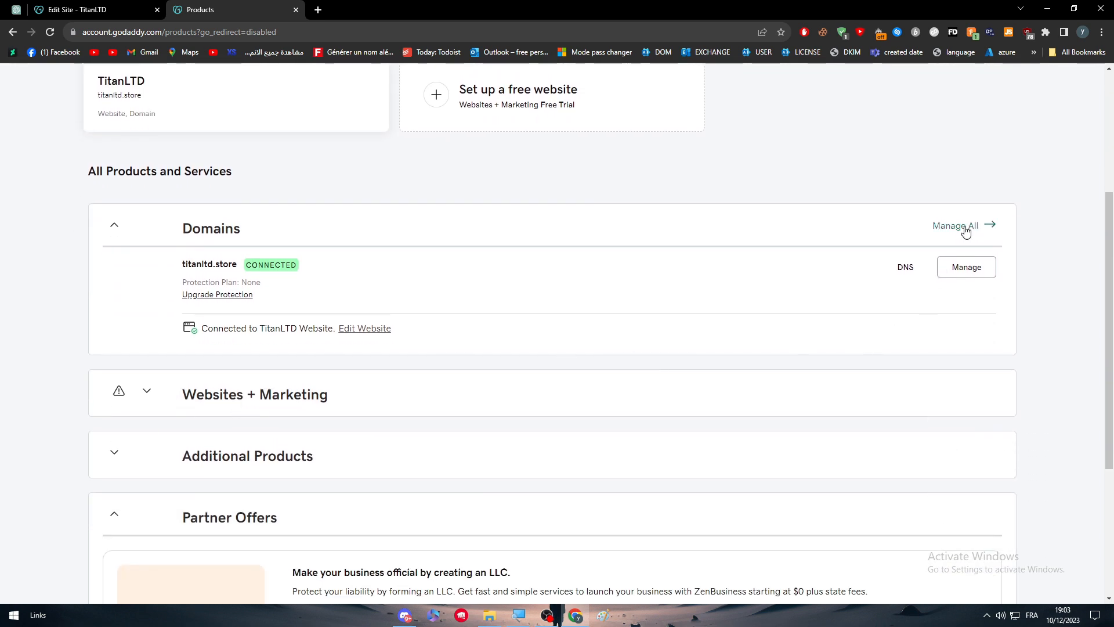
# Use Manage All to list titanltd.store in the Domain Portfolio.
pyautogui.click(955, 225)
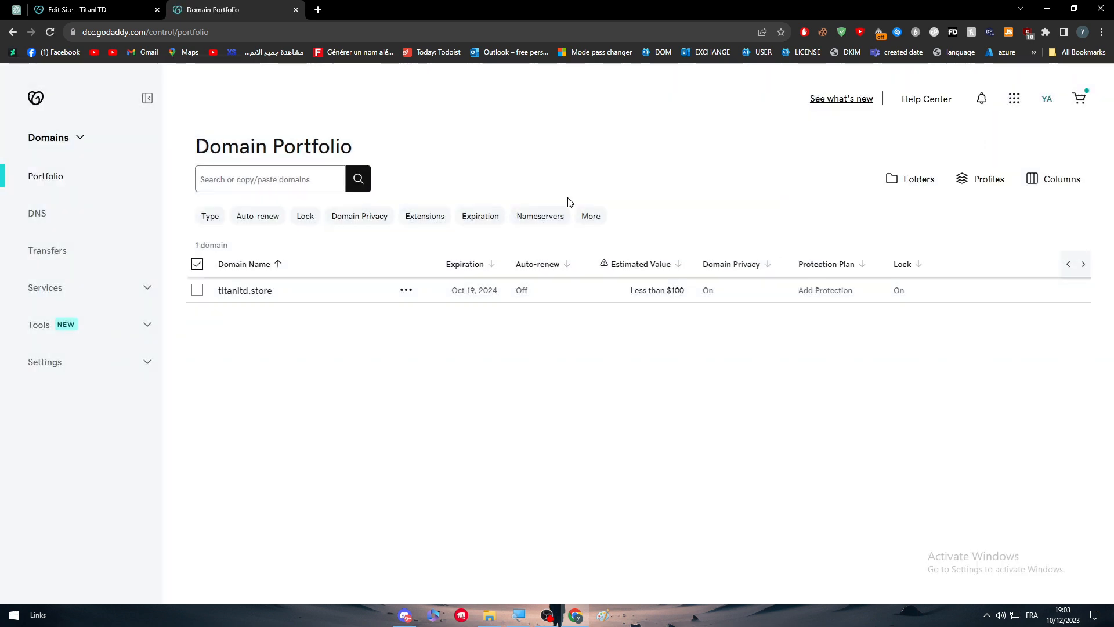
pyautogui.moveTo(113, 453)
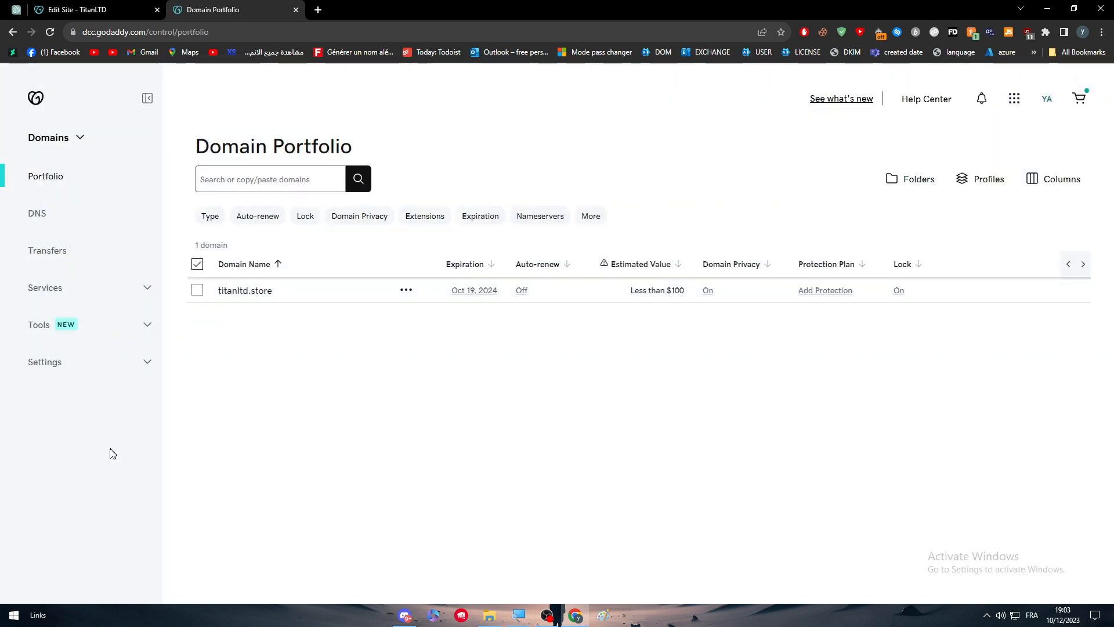
pyautogui.moveTo(607, 191)
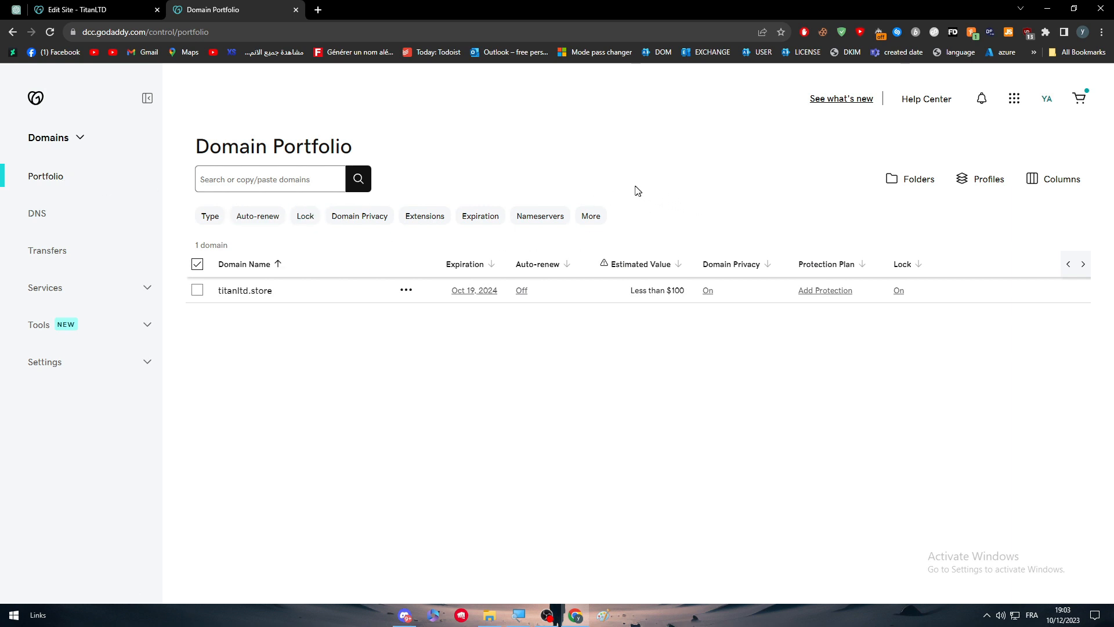
pyautogui.moveTo(656, 187)
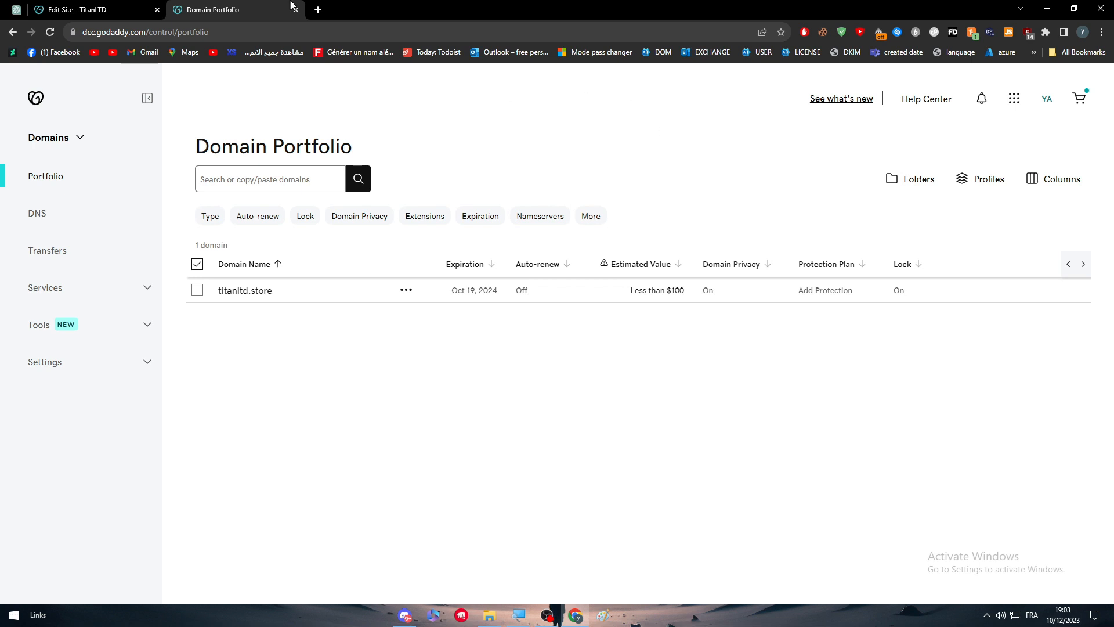
# Attempt a Hostinger login with the saved email (password rejected) and return to the Domain Portfolio tab.
pyautogui.write('hos')
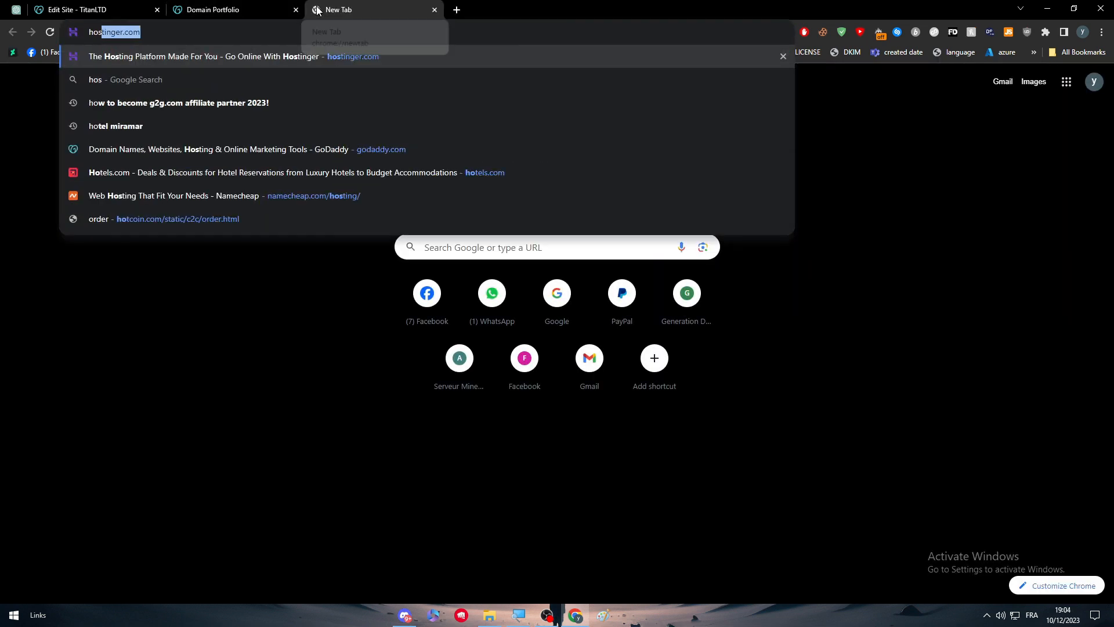
pyautogui.press('Enter')
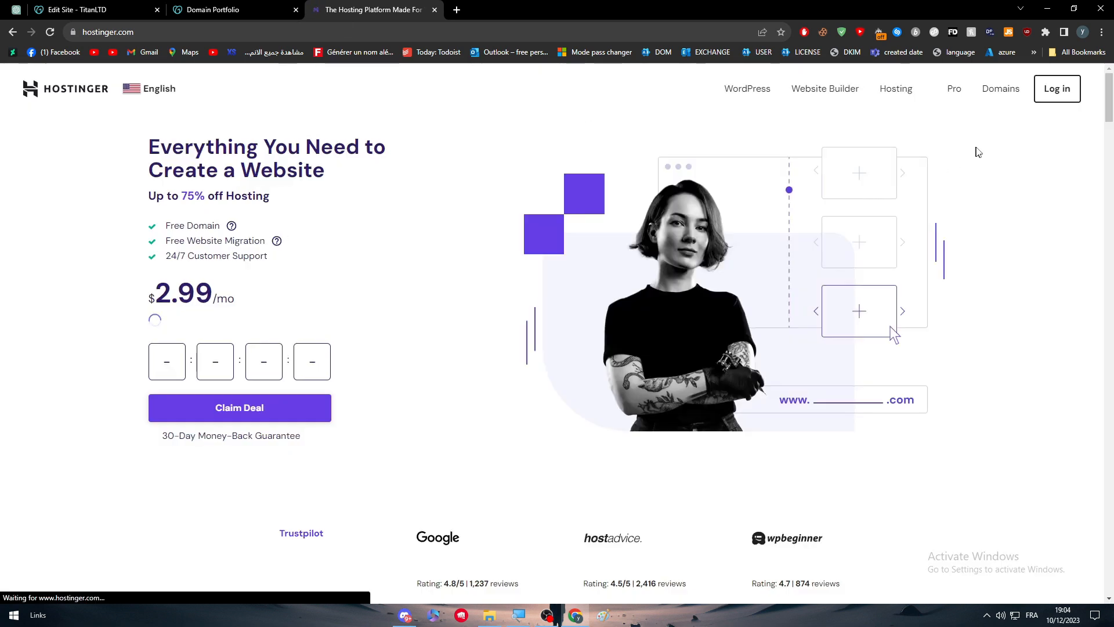
pyautogui.click(1056, 88)
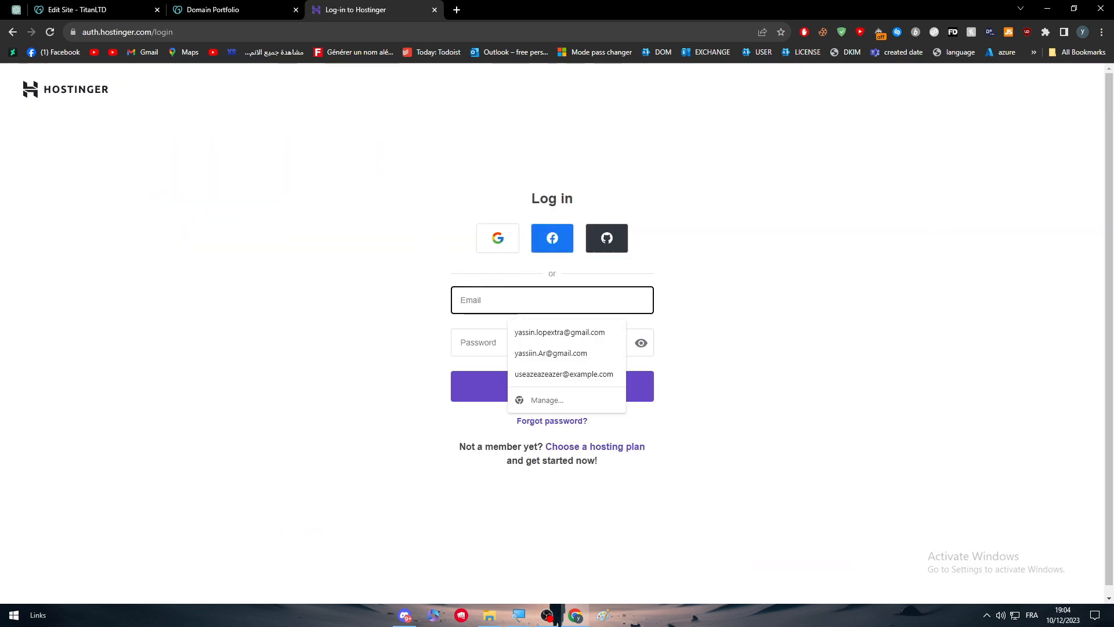
pyautogui.click(560, 332)
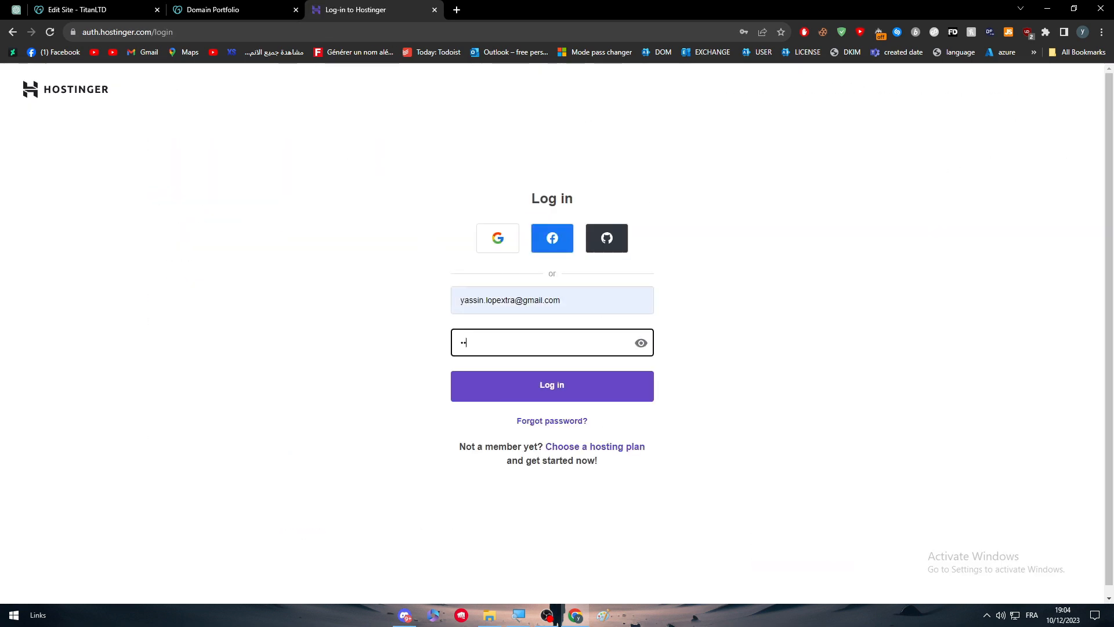
pyautogui.click(551, 385)
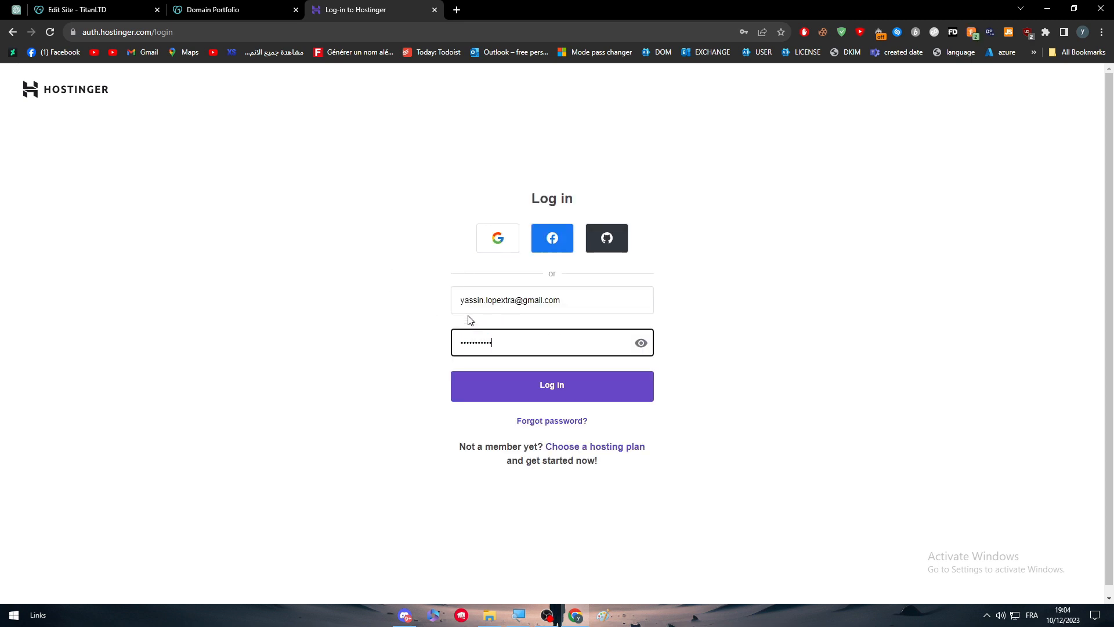
pyautogui.click(552, 385)
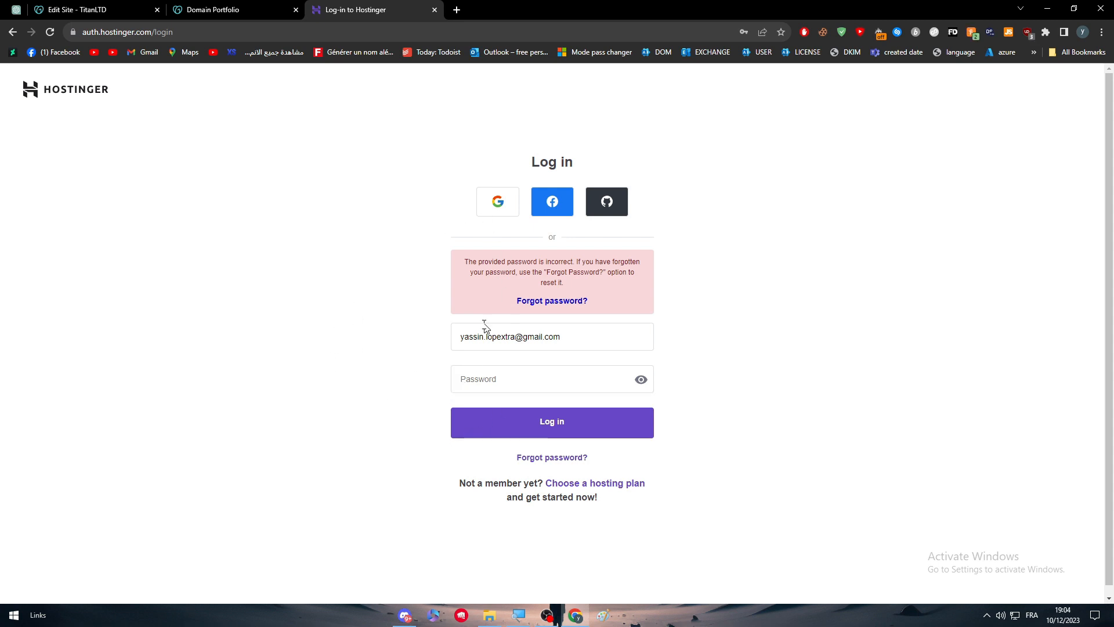
pyautogui.click(228, 10)
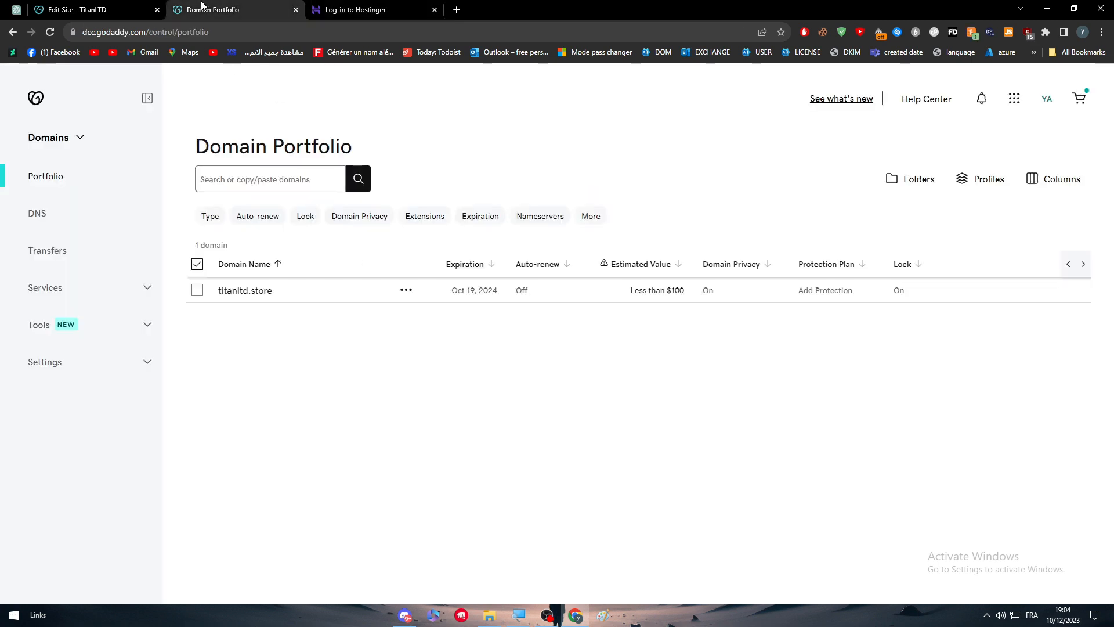
pyautogui.moveTo(261, 5)
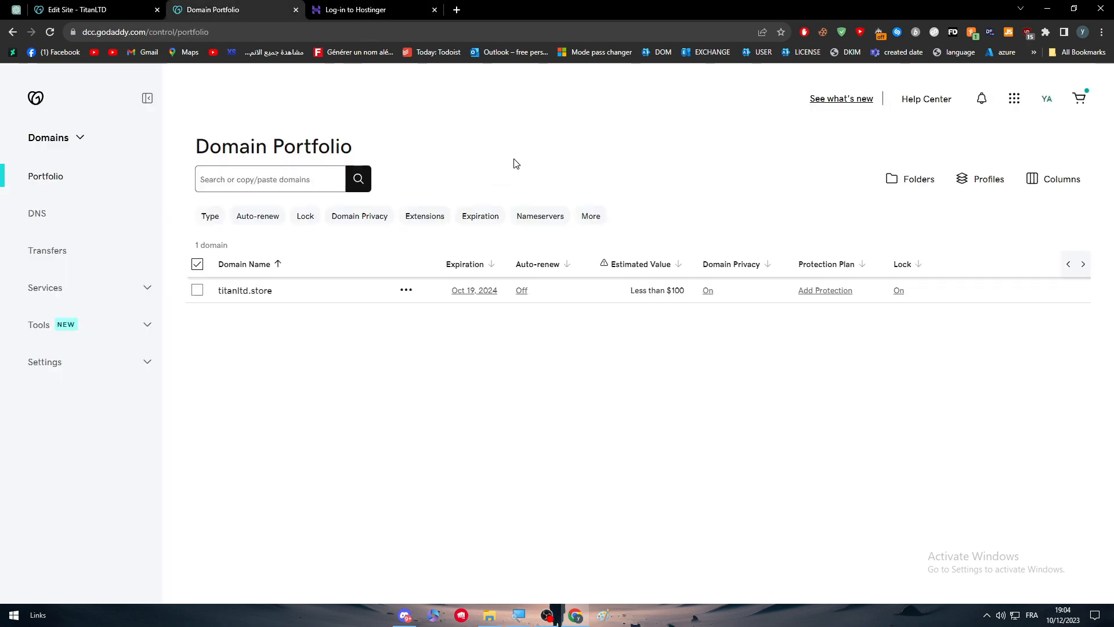
# Load godaddy.com in a new tab and expand the Domains menu for transfer options.
pyautogui.click(596, 9)
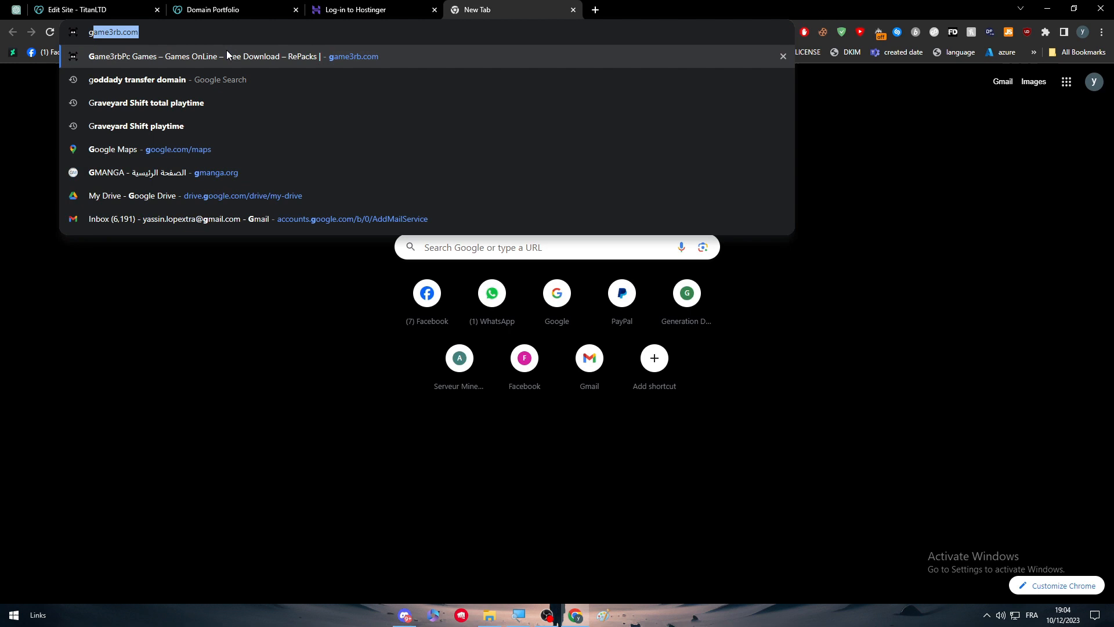
pyautogui.write('godaddy.com')
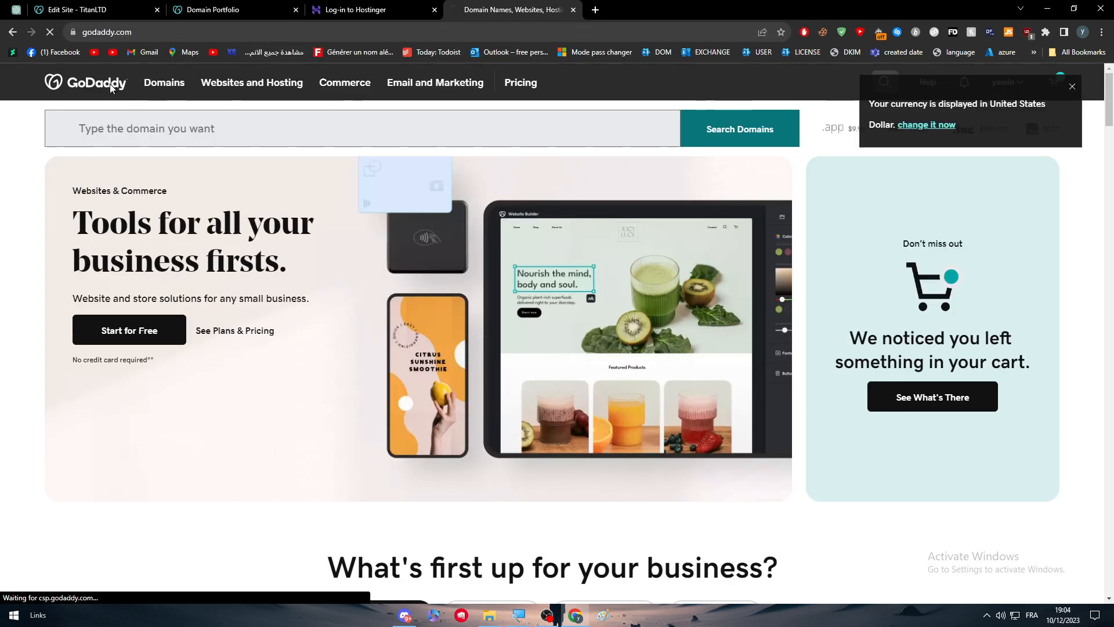
pyautogui.click(164, 83)
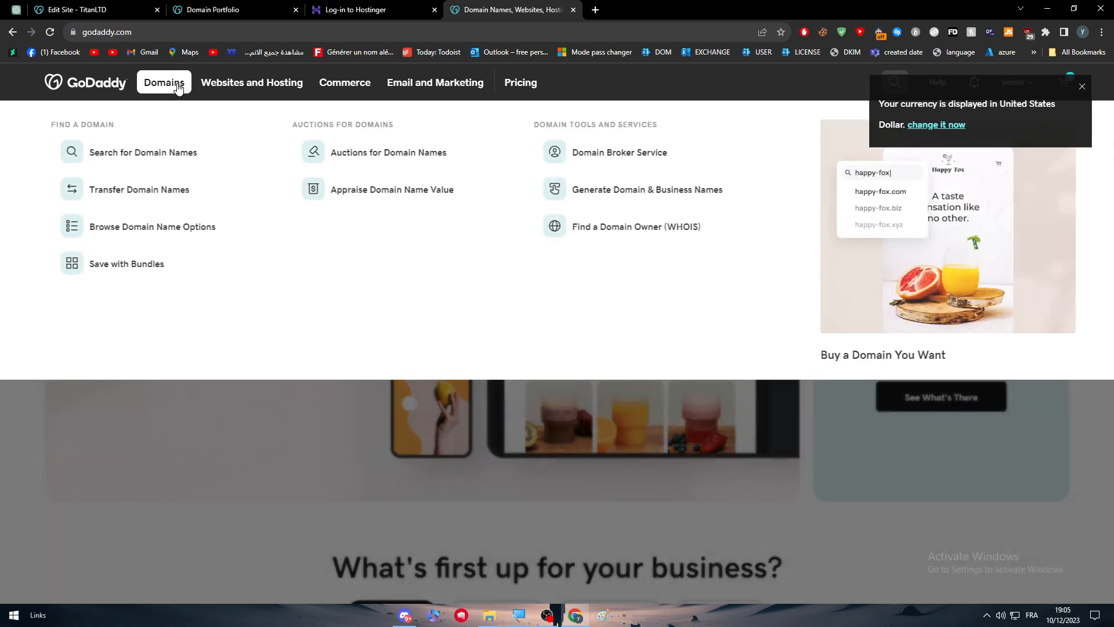
pyautogui.moveTo(189, 52)
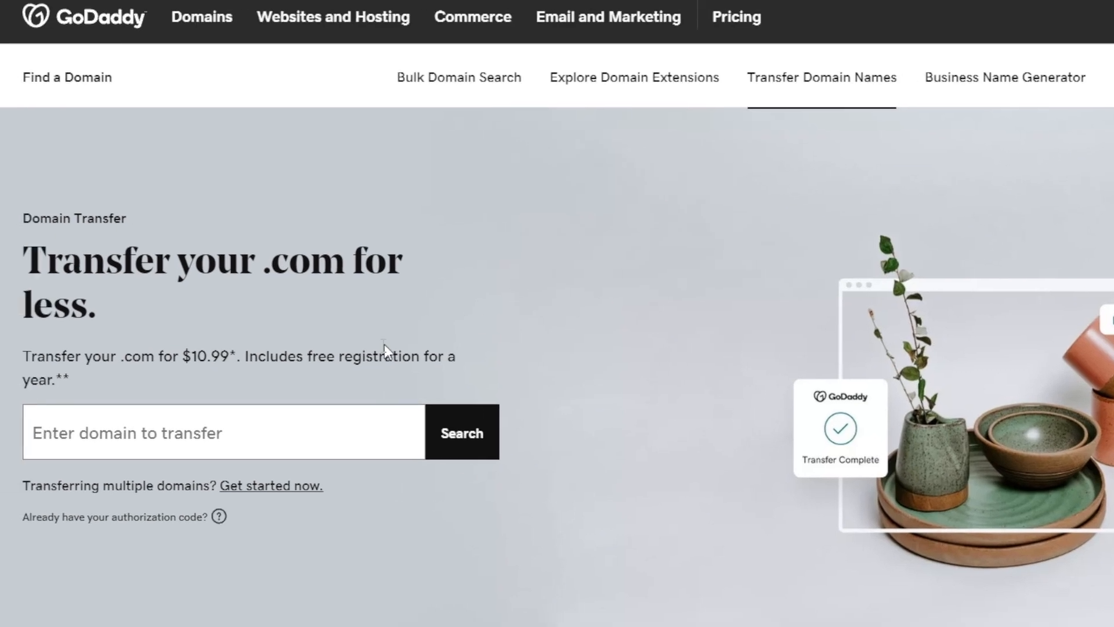
# Check minerva.com for transfer, finding it already registered with GoDaddy.
pyautogui.scroll(-3)
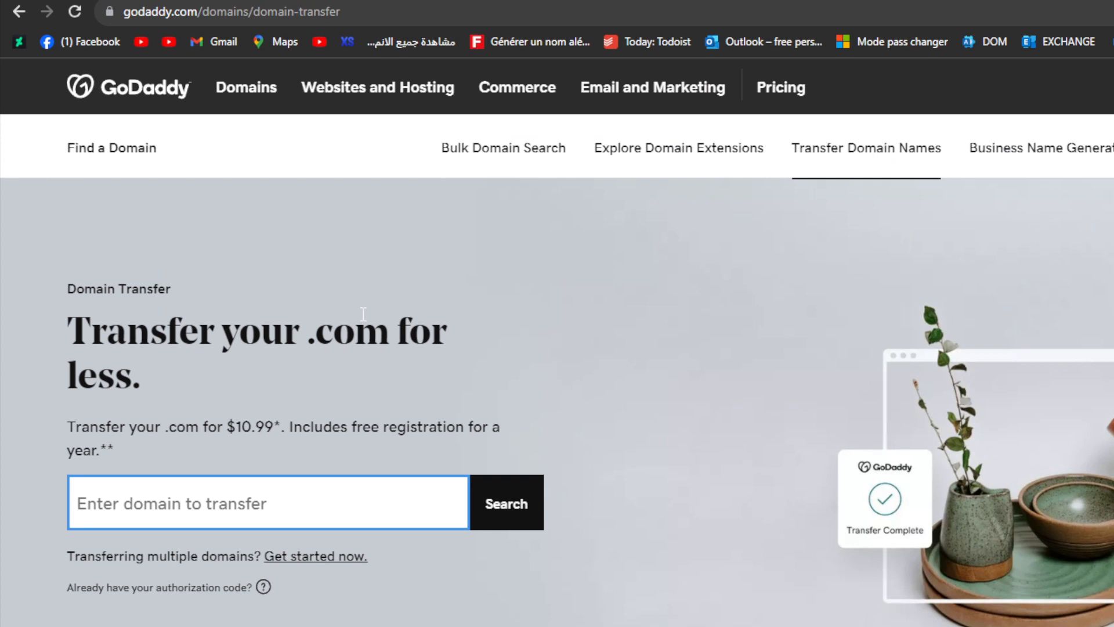
pyautogui.write('minerva.com')
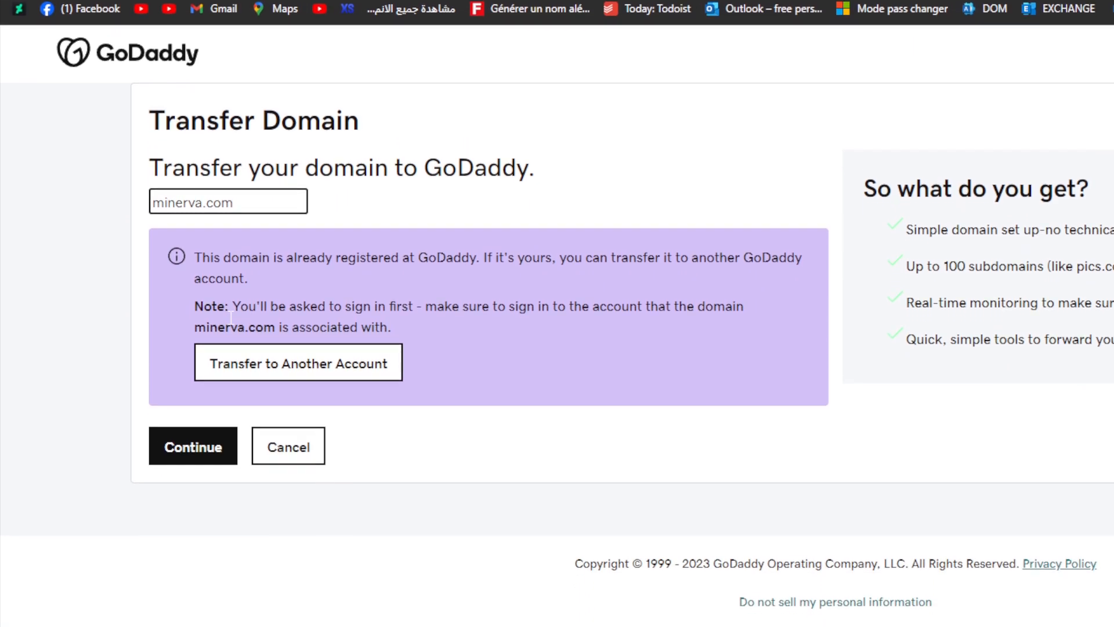
pyautogui.click(192, 446)
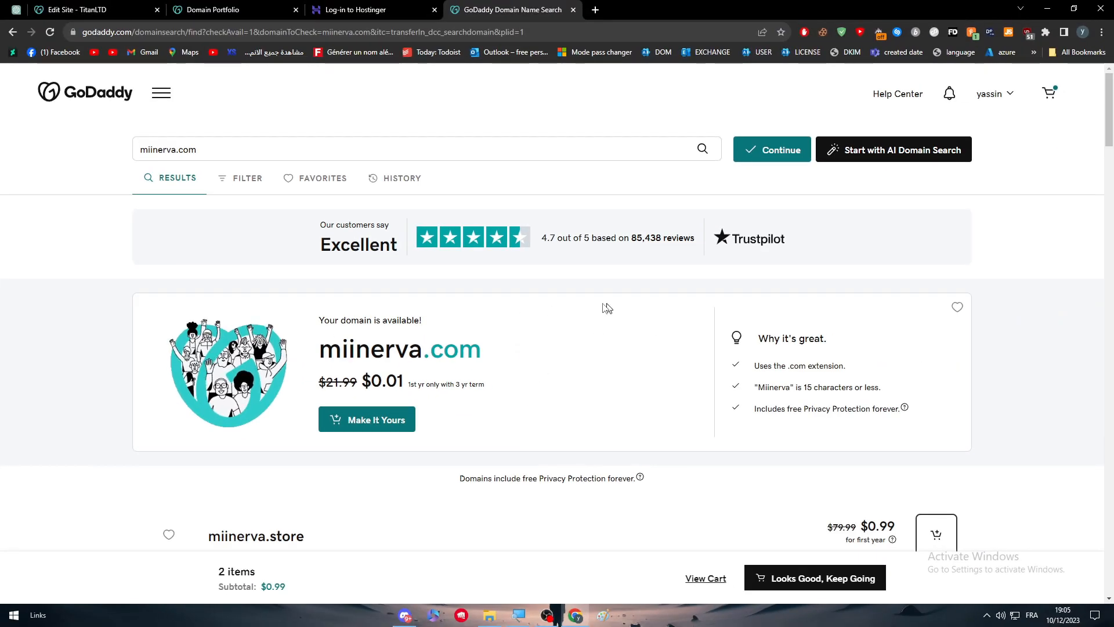
pyautogui.scroll(-3)
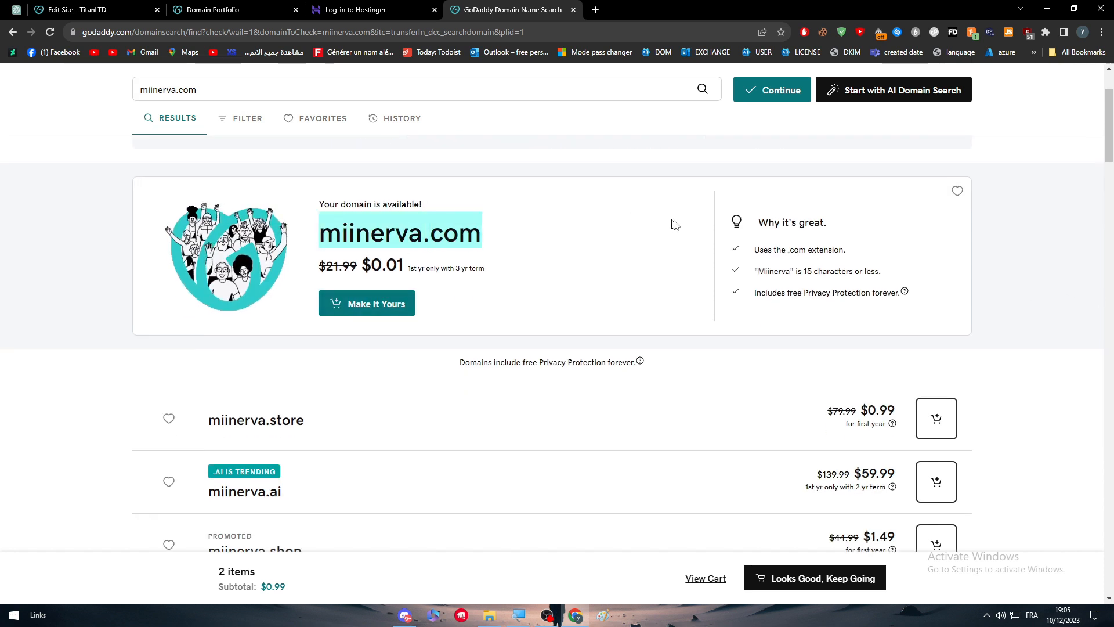
# Glance at the Hostinger tab, then start a transfer check for hespress.com.
pyautogui.click(372, 9)
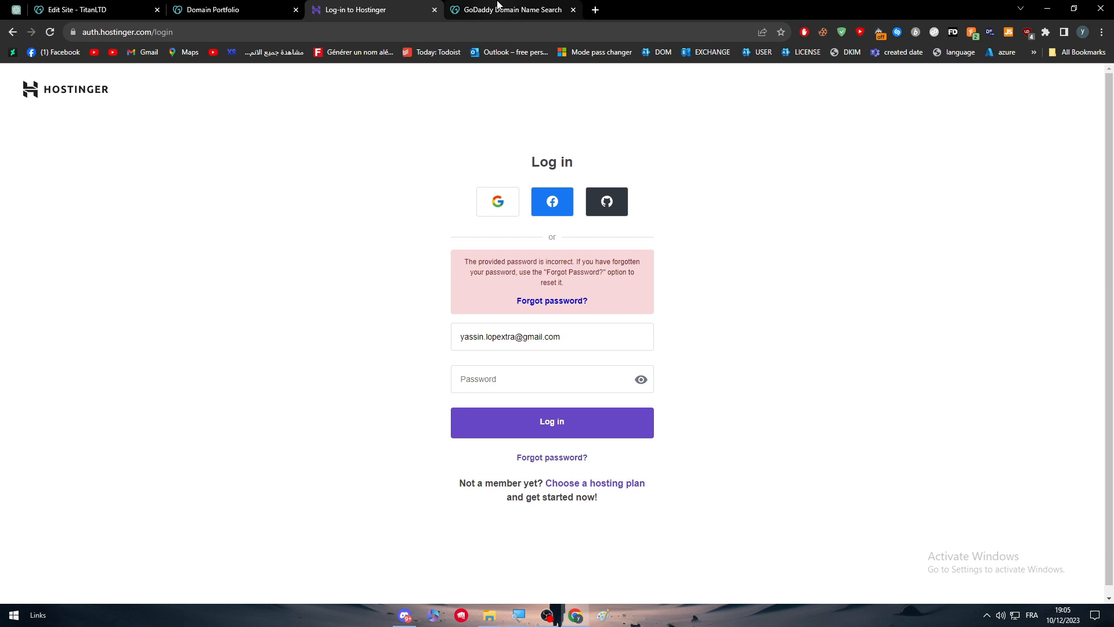
pyautogui.click(508, 9)
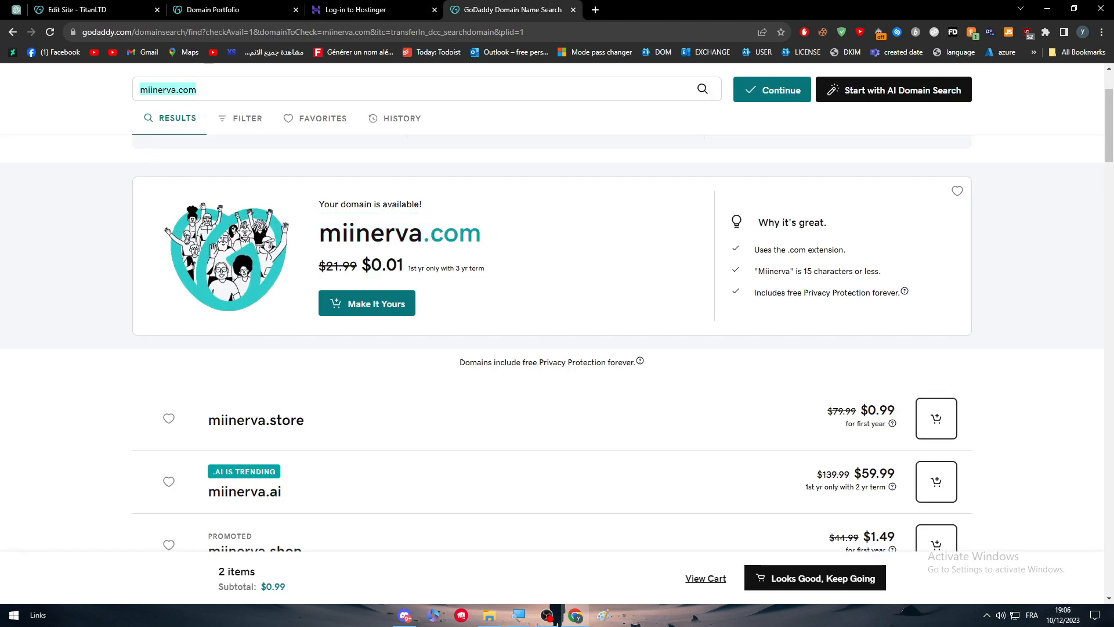
pyautogui.write('hespress')
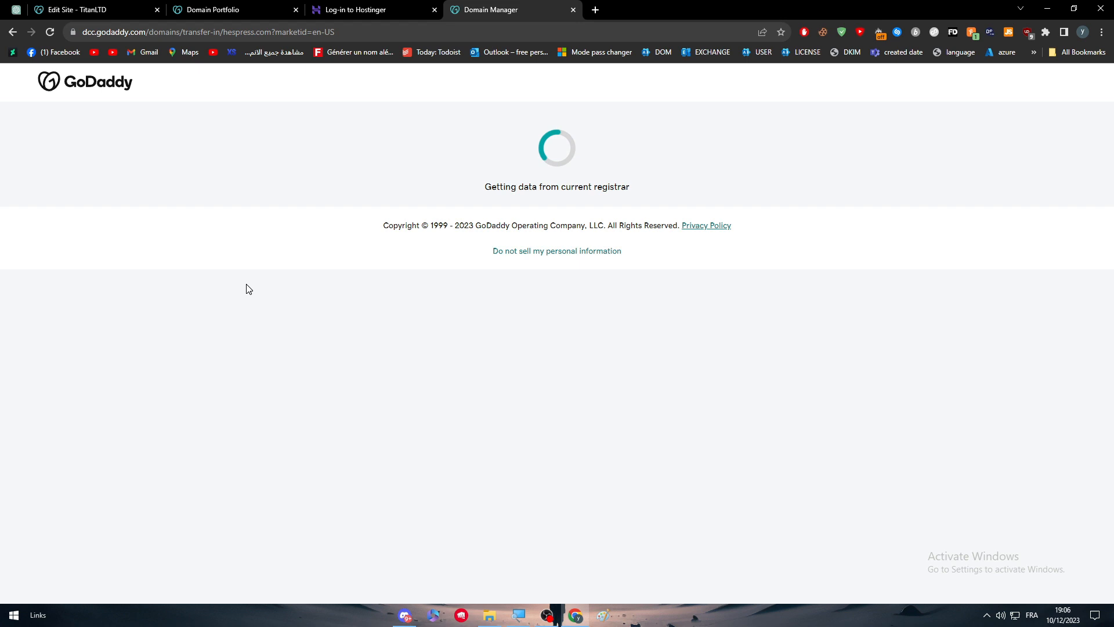
pyautogui.moveTo(398, 205)
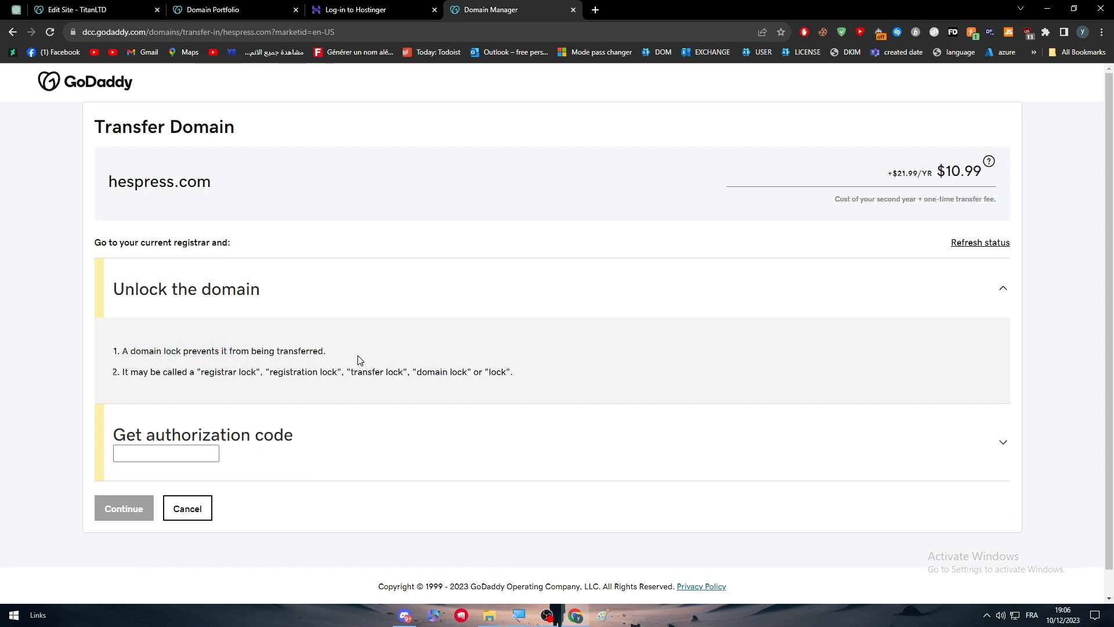
# Review the unlock-domain and authorization-code requirements on the hespress.com transfer page.
pyautogui.scroll(-3)
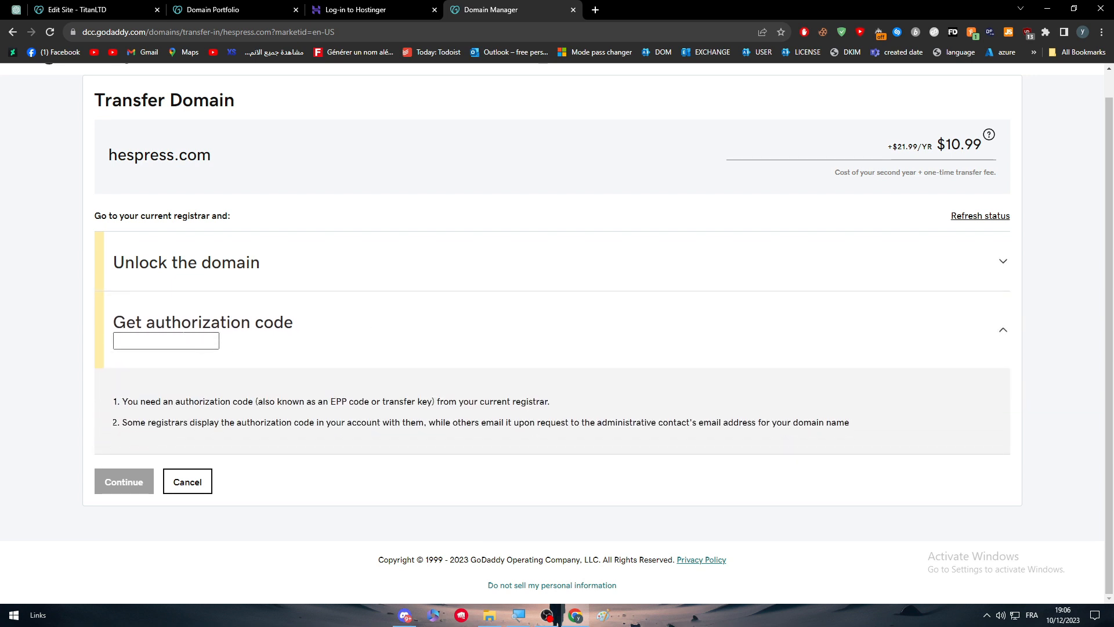
pyautogui.scroll(3)
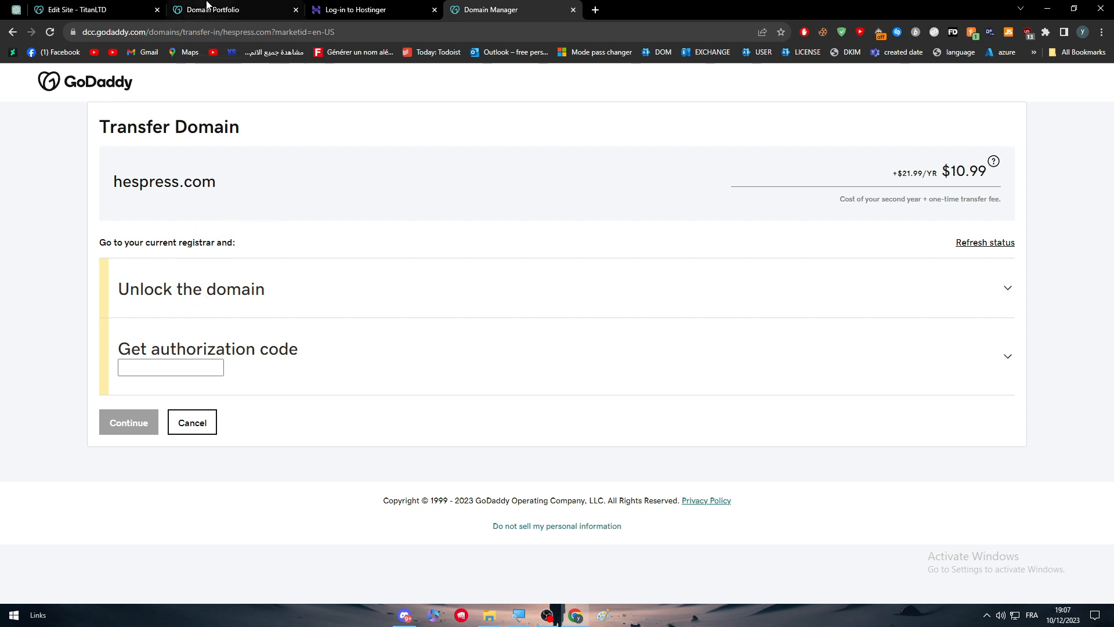
# From the TitanLTD editor's Publish menu, choose to change the domain to one outside this account.
pyautogui.click(80, 9)
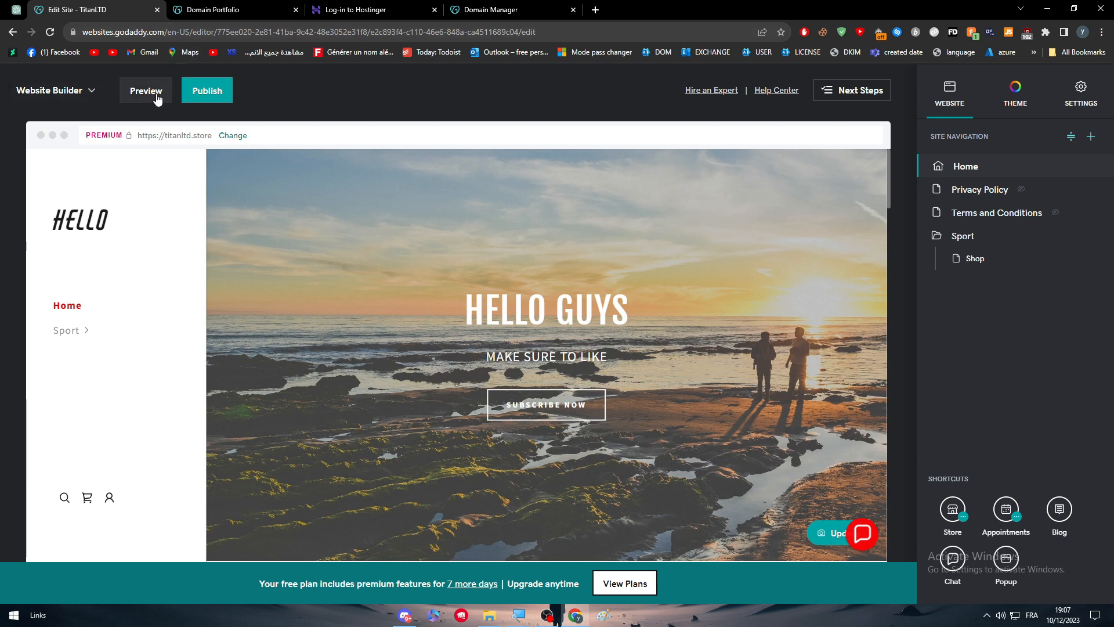
pyautogui.click(207, 90)
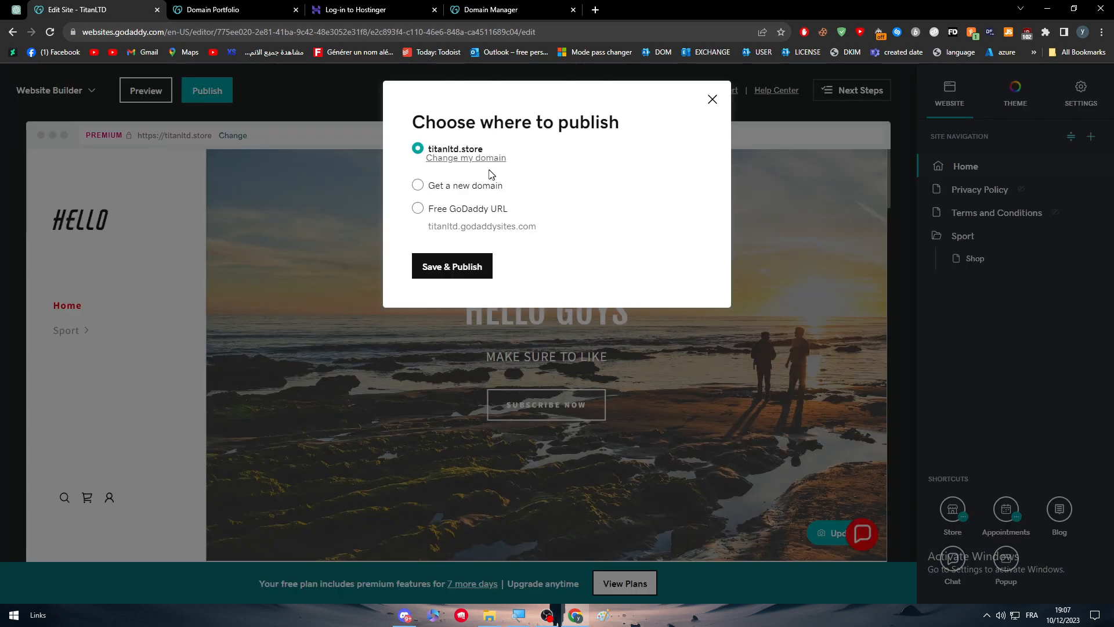
pyautogui.click(451, 265)
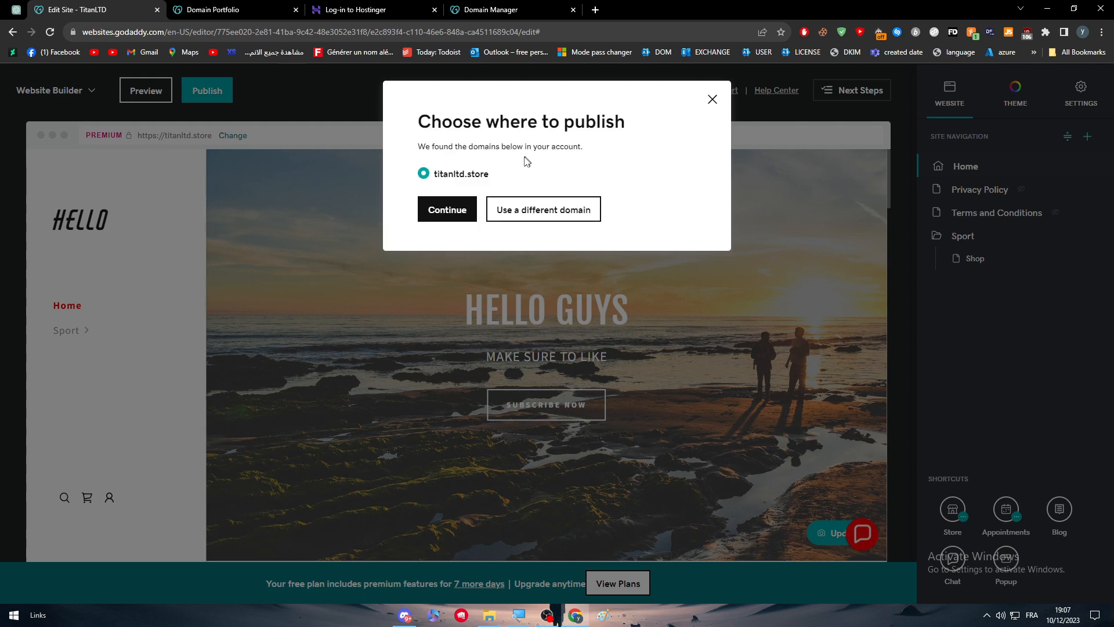
pyautogui.click(542, 210)
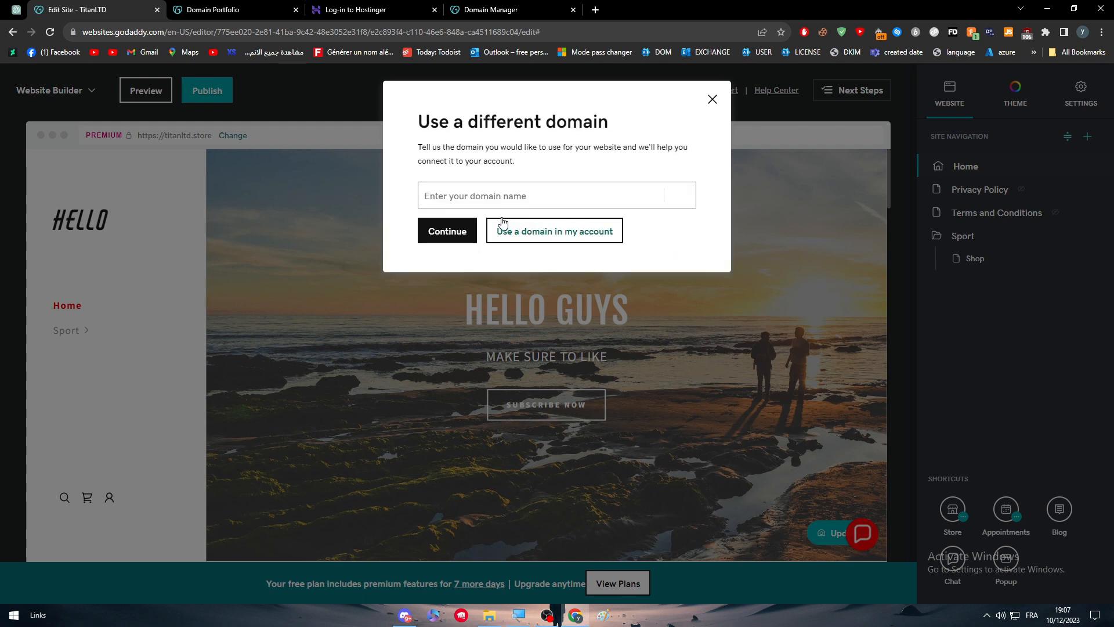
# Try a www domain first and decline the transfer offer to enter another domain.
pyautogui.write('wW')
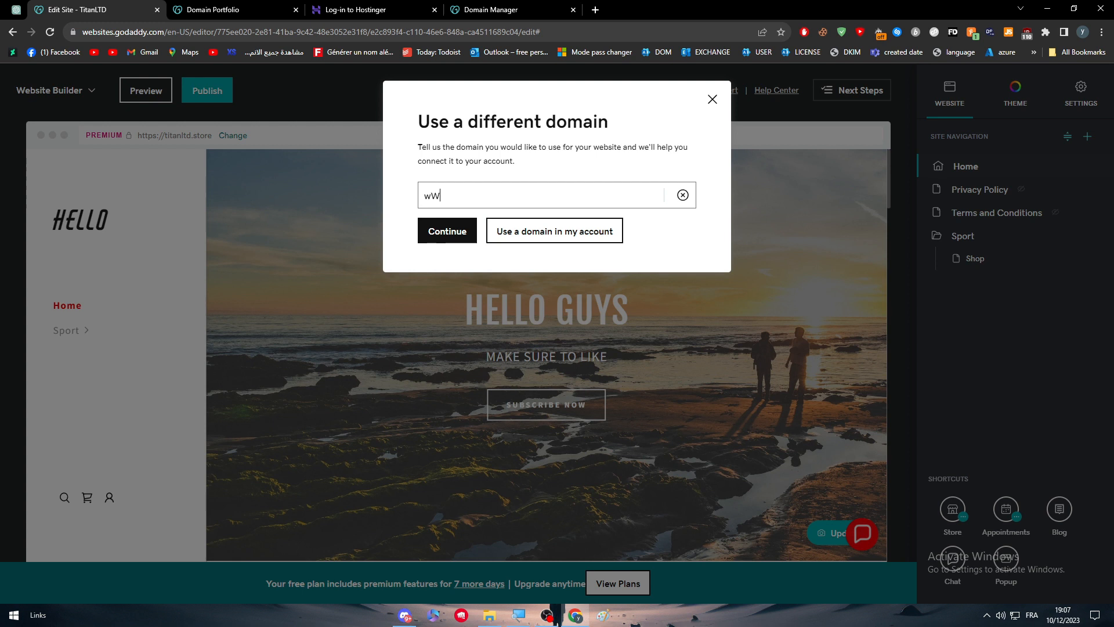
pyautogui.write('www.min')
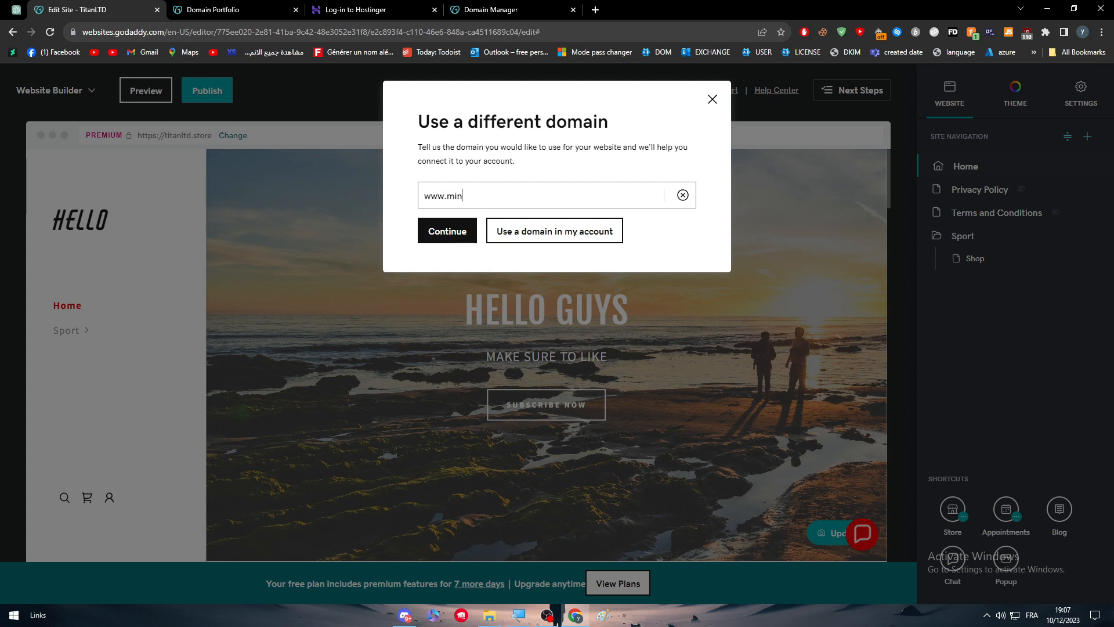
pyautogui.click(445, 230)
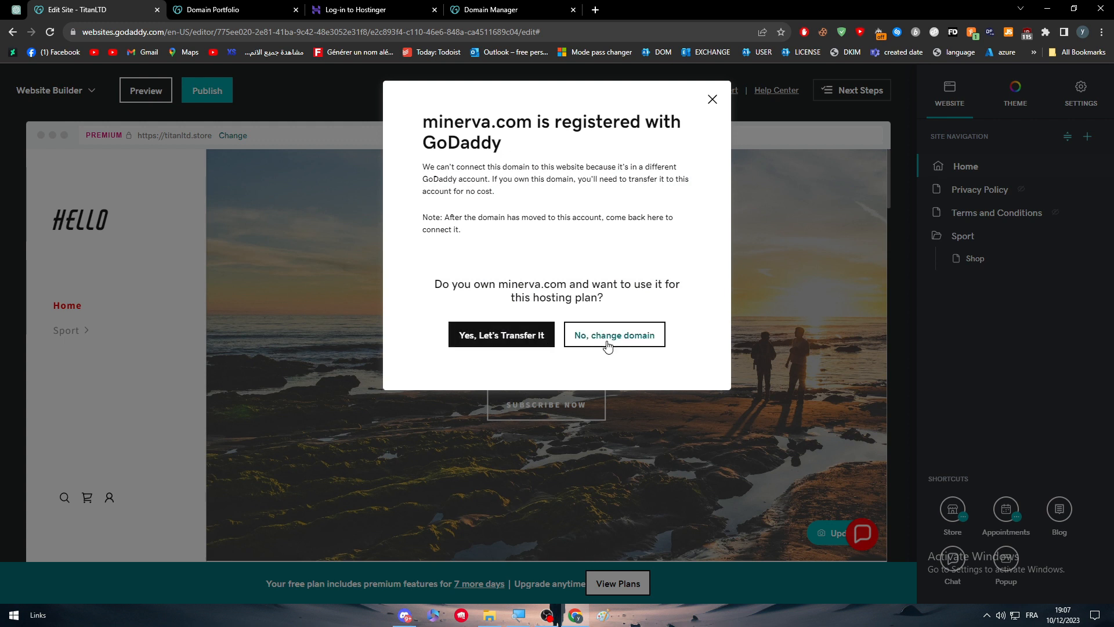
pyautogui.click(613, 334)
pyautogui.write('mi')
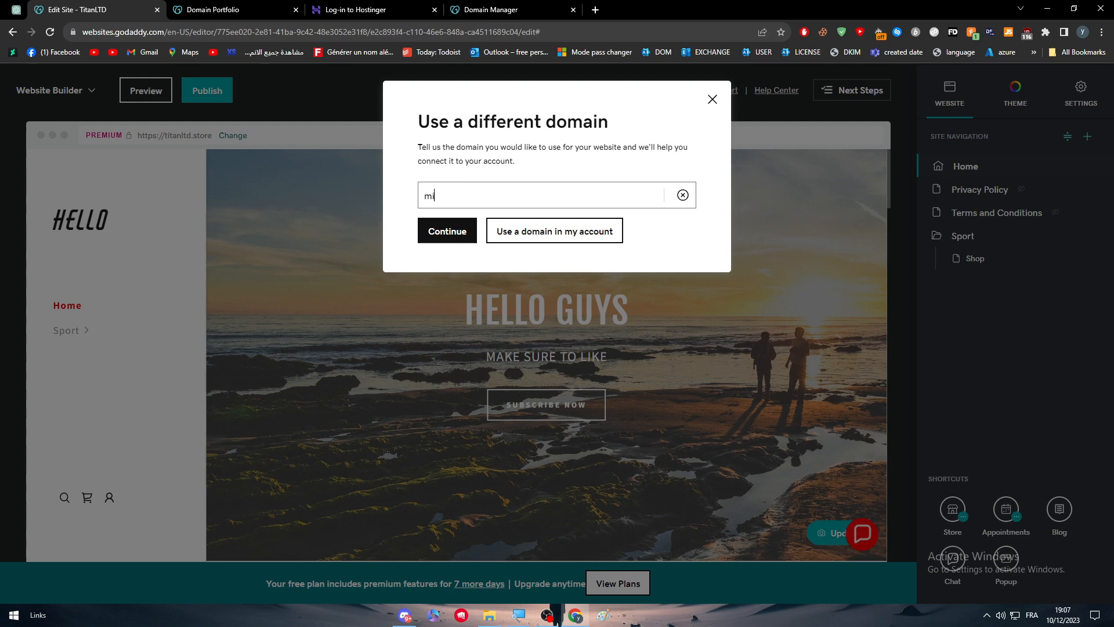
pyautogui.write('hespre')
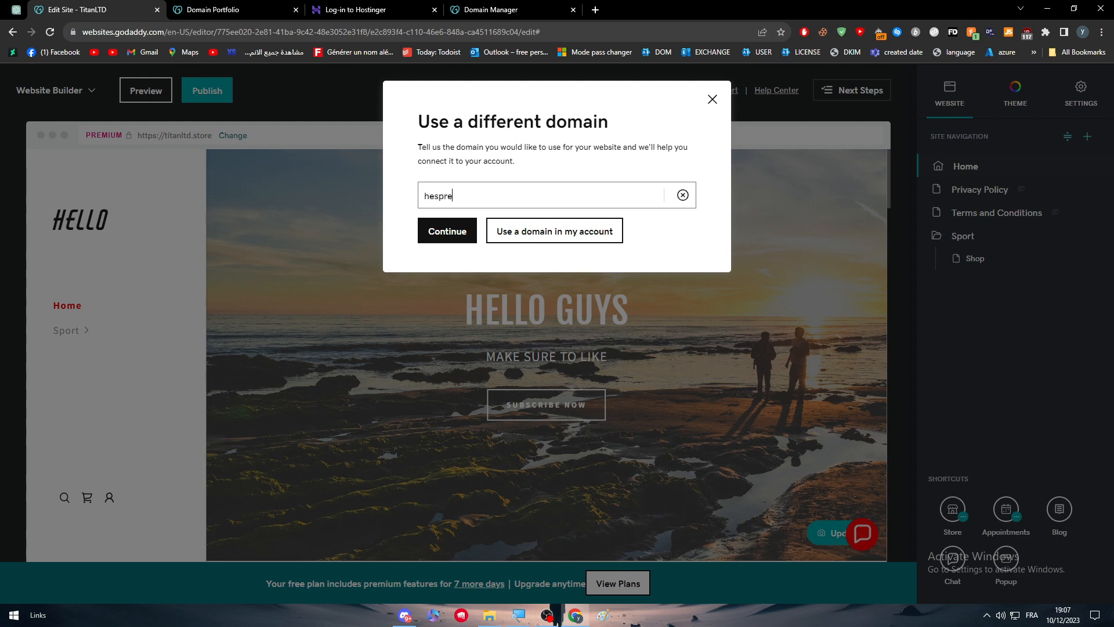
pyautogui.click(446, 229)
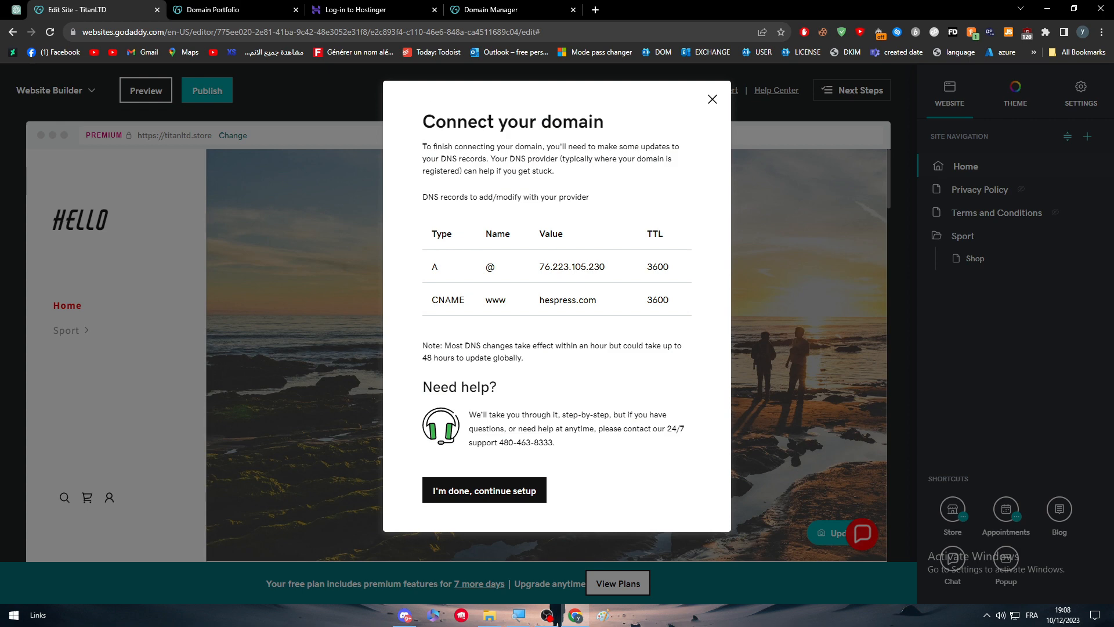
pyautogui.click(235, 9)
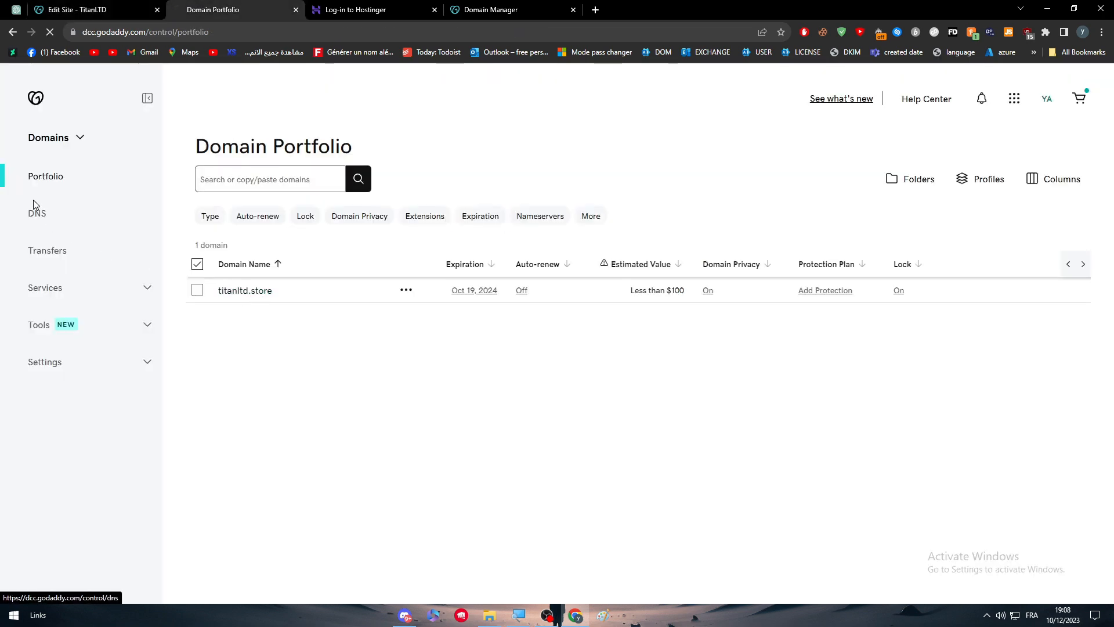
pyautogui.click(37, 214)
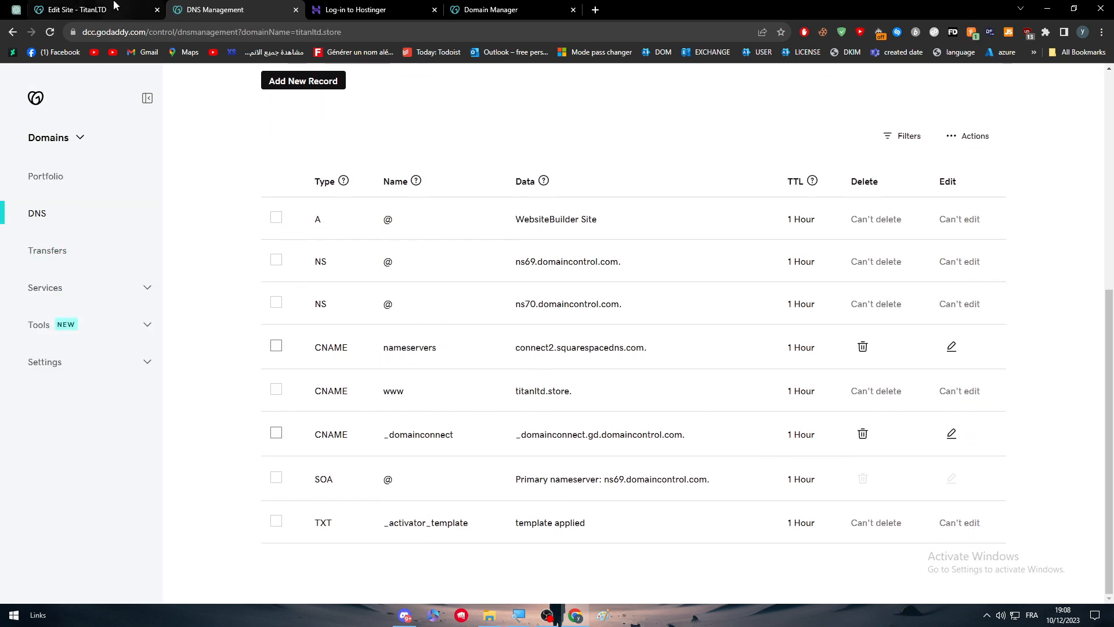
pyautogui.click(78, 9)
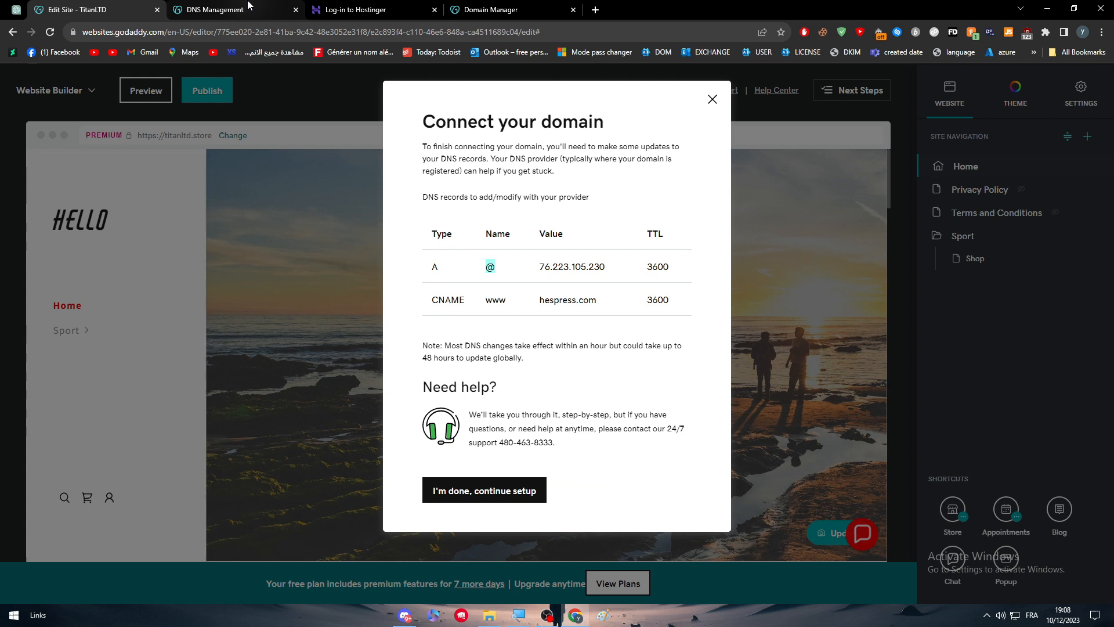
pyautogui.moveTo(460, 271)
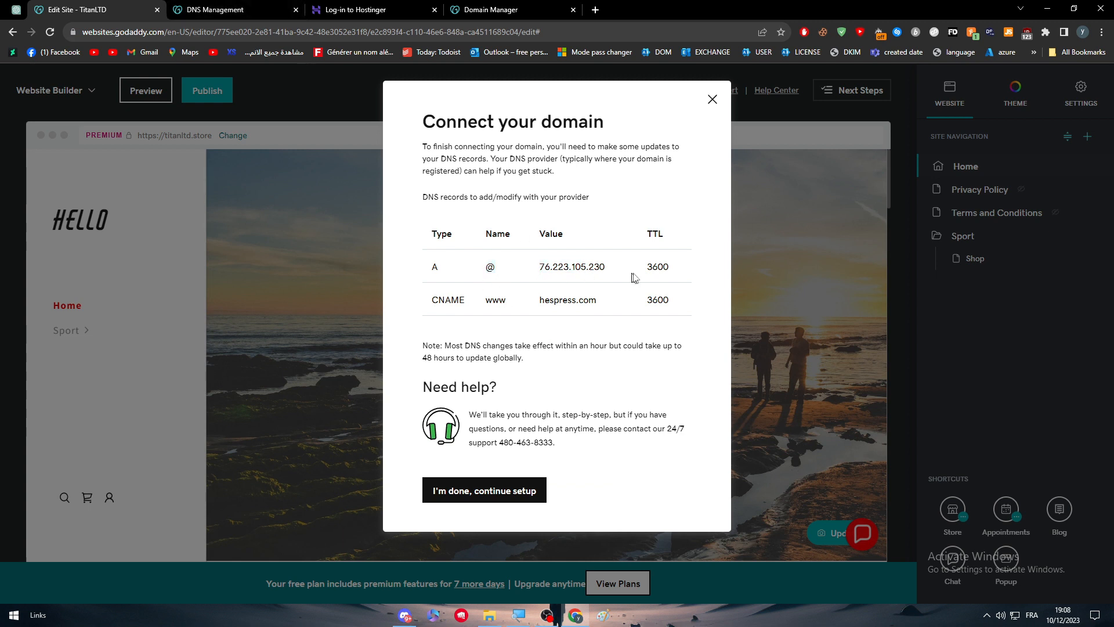
pyautogui.moveTo(638, 315)
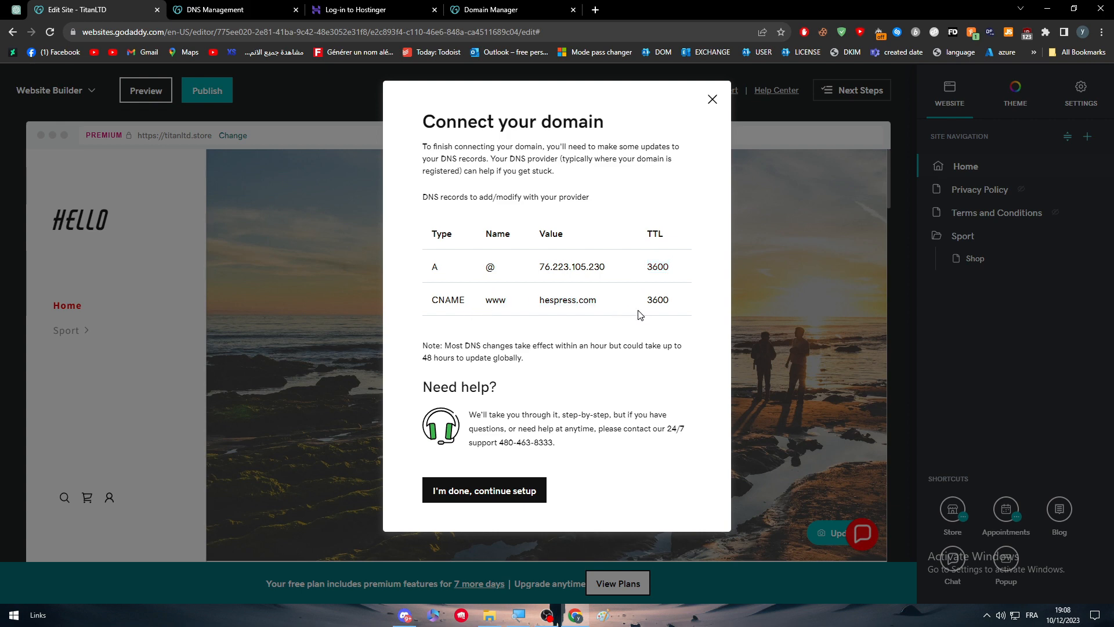
pyautogui.click(214, 9)
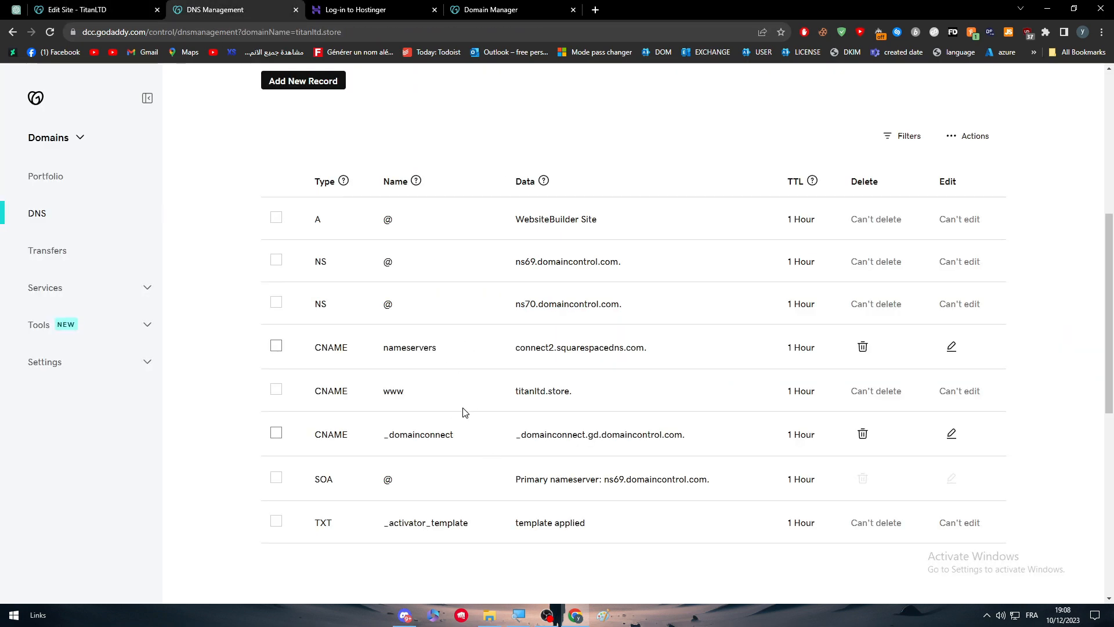
pyautogui.click(77, 11)
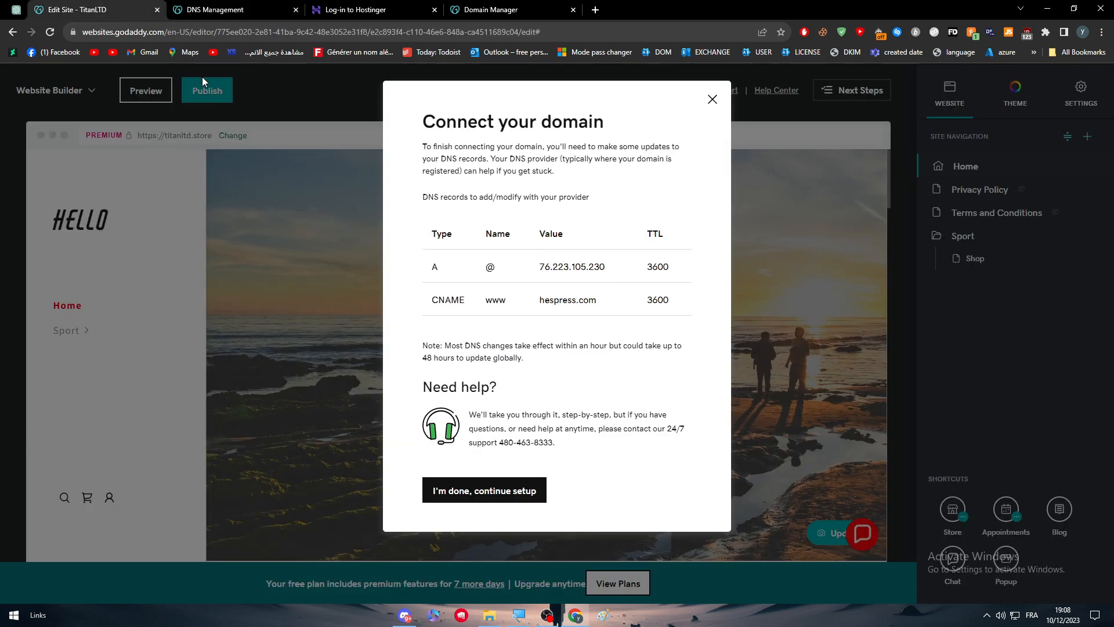